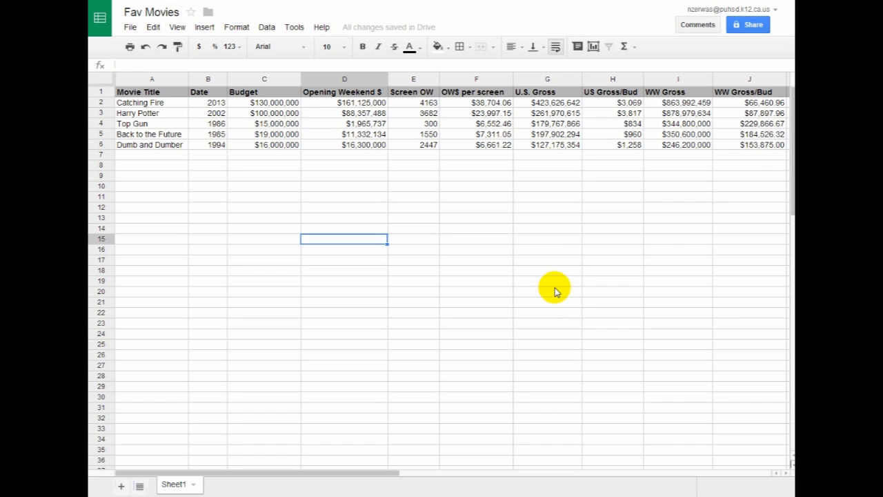
{"action": "mouse_move", "coordinate": [511, 280]}
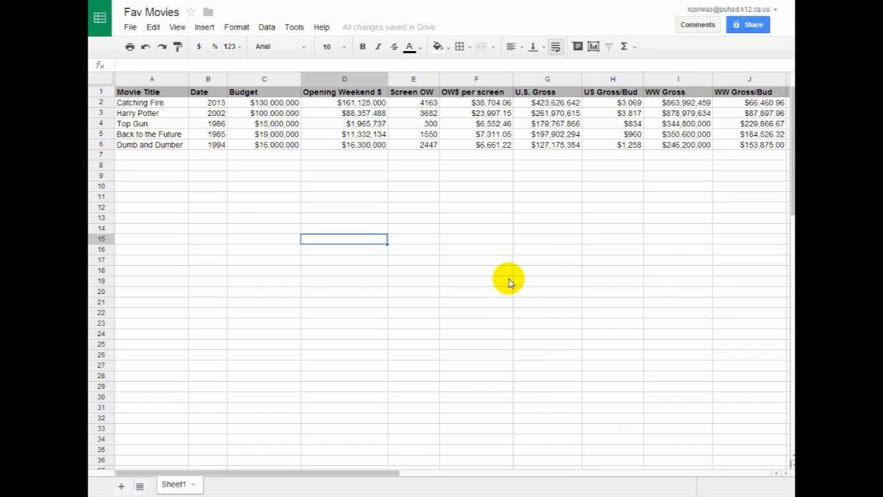
{"action": "mouse_move", "coordinate": [207, 273]}
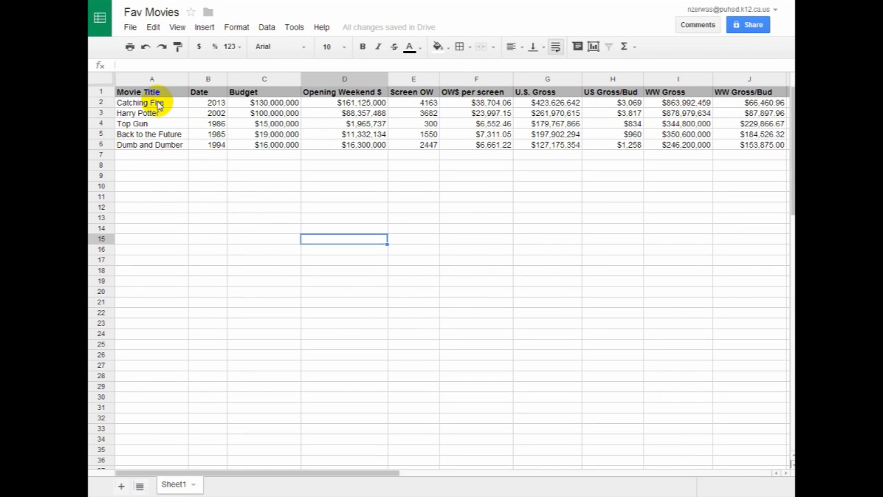
Select the five movie titles in A2:A6 and insert a new chart from them.
{"action": "left_click", "coordinate": [152, 102]}
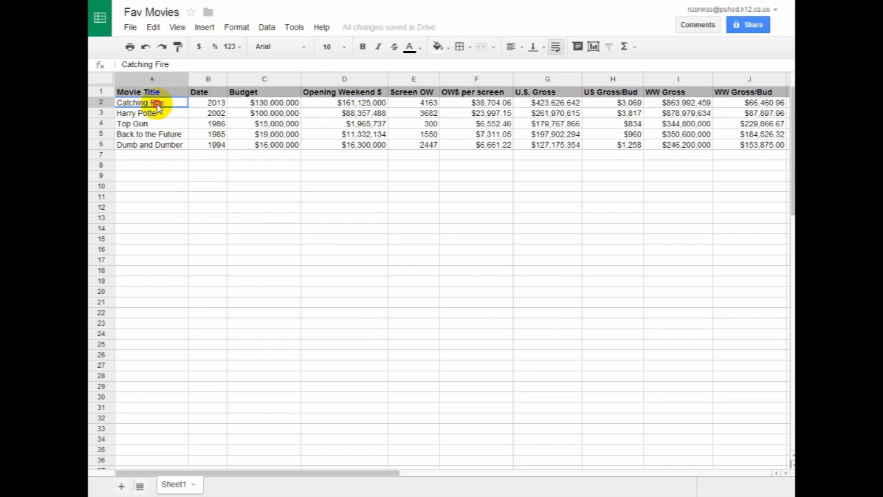
{"action": "left_click_drag", "start_coordinate": [152, 102], "coordinate": [152, 144]}
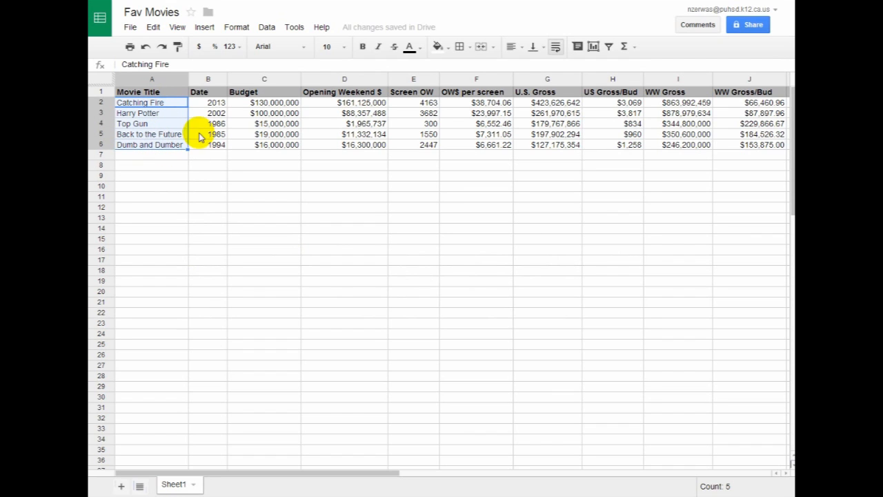
{"action": "left_click", "coordinate": [204, 27]}
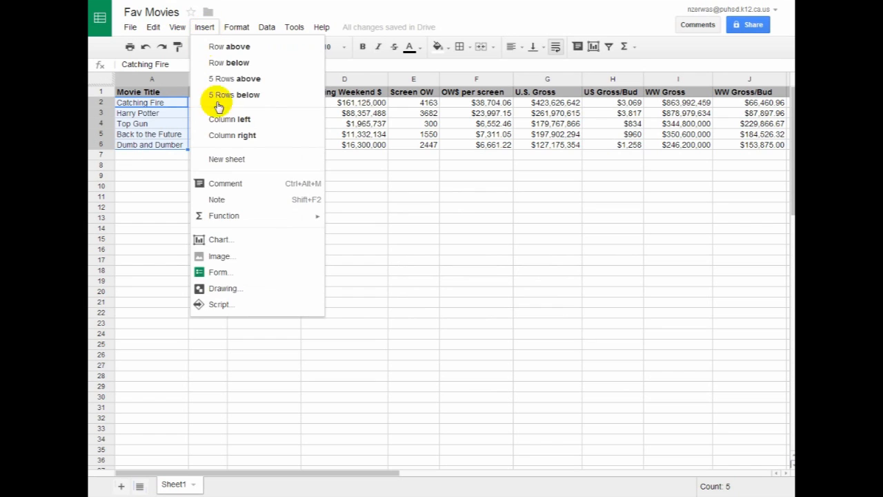
{"action": "left_click", "coordinate": [220, 239]}
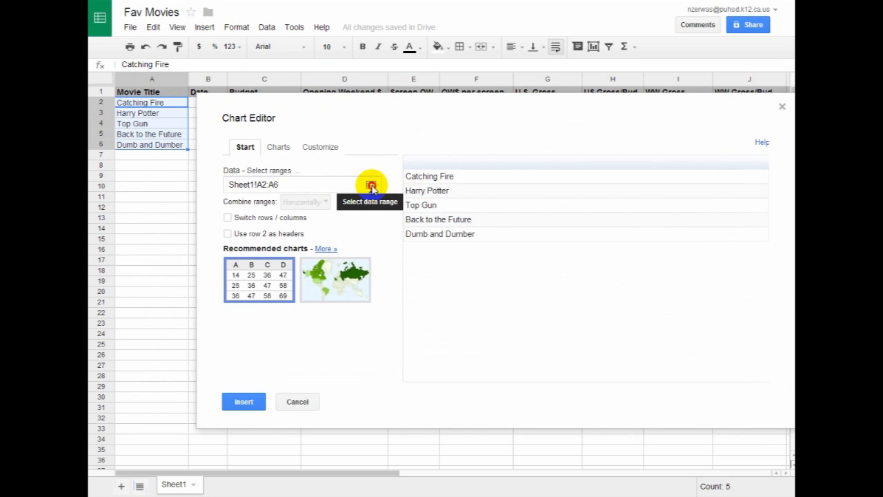
Add the Opening Weekend $ column D2:D6 as a second chart data range.
{"action": "left_click", "coordinate": [372, 184]}
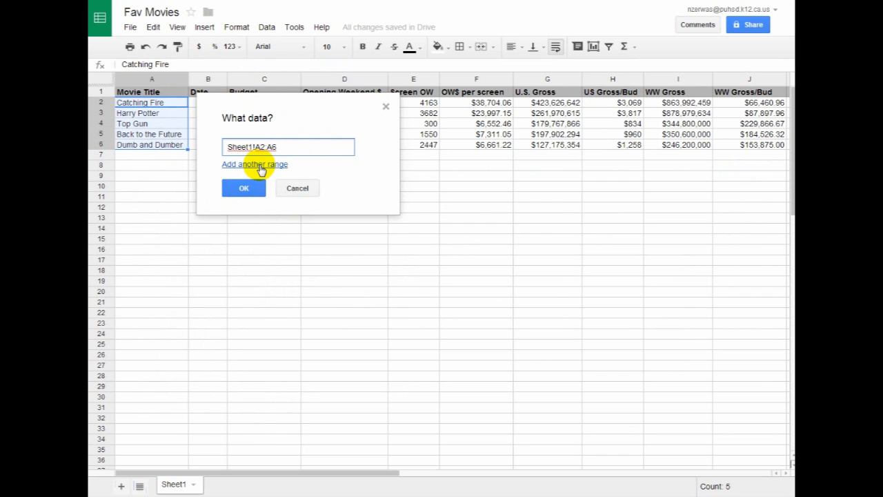
{"action": "left_click", "coordinate": [255, 165]}
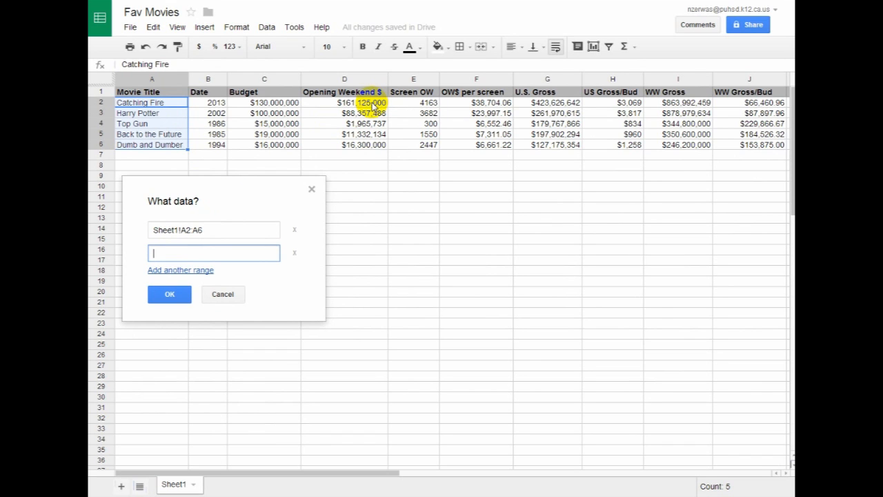
{"action": "left_click_drag", "start_coordinate": [366, 102], "coordinate": [365, 145]}
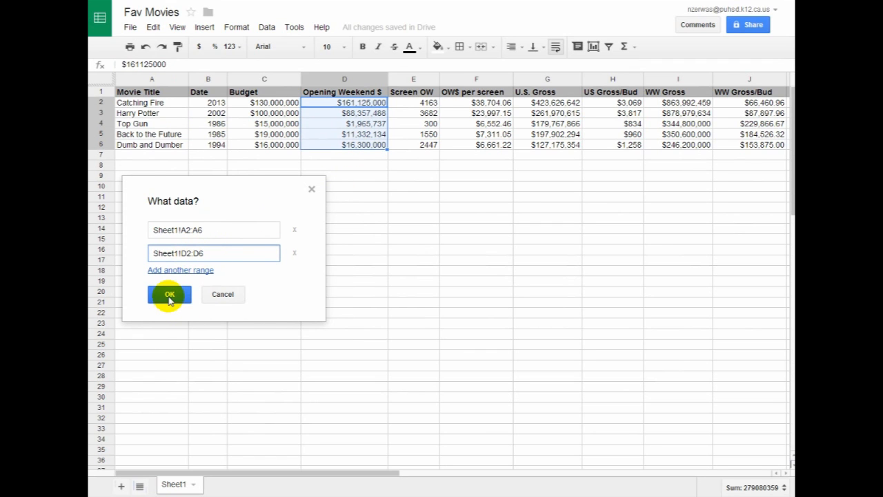
{"action": "left_click", "coordinate": [169, 295]}
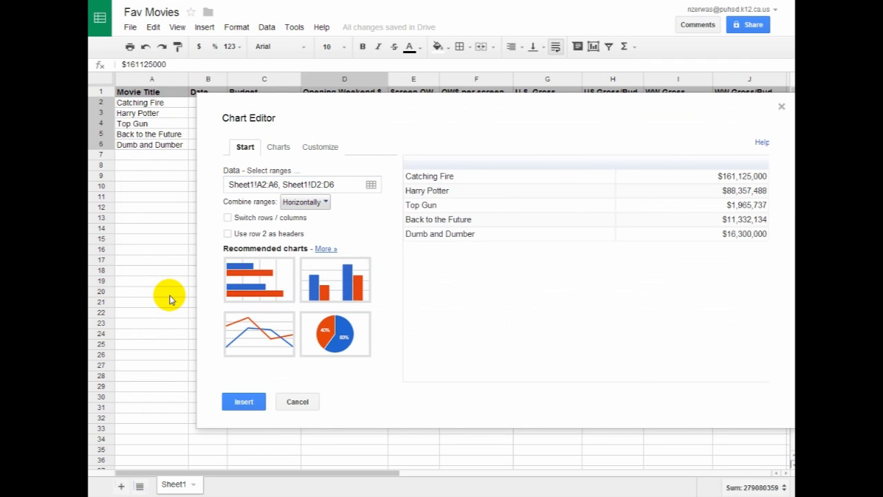
{"action": "mouse_move", "coordinate": [319, 280]}
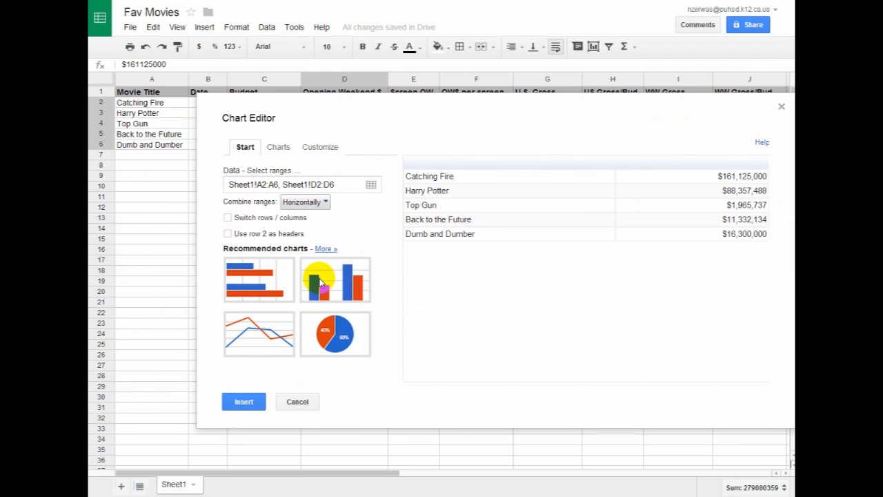
Choose the recommended column chart as the chart type.
{"action": "left_click", "coordinate": [336, 281]}
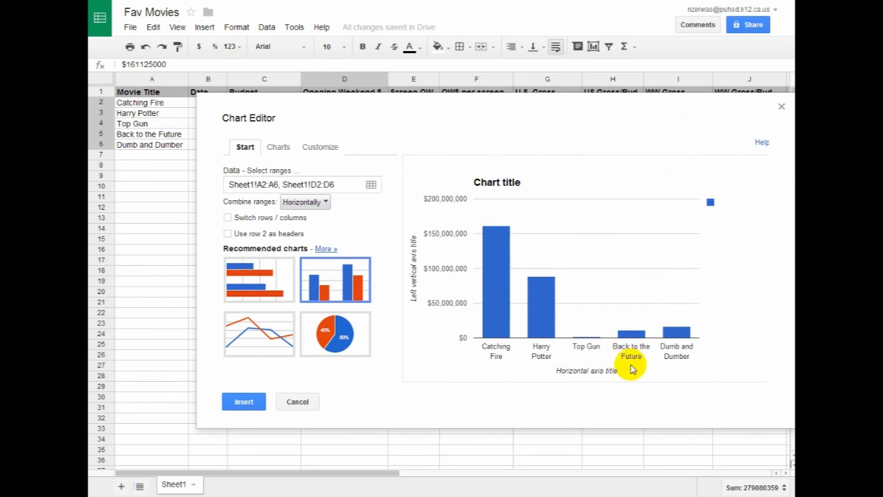
{"action": "left_click", "coordinate": [279, 146]}
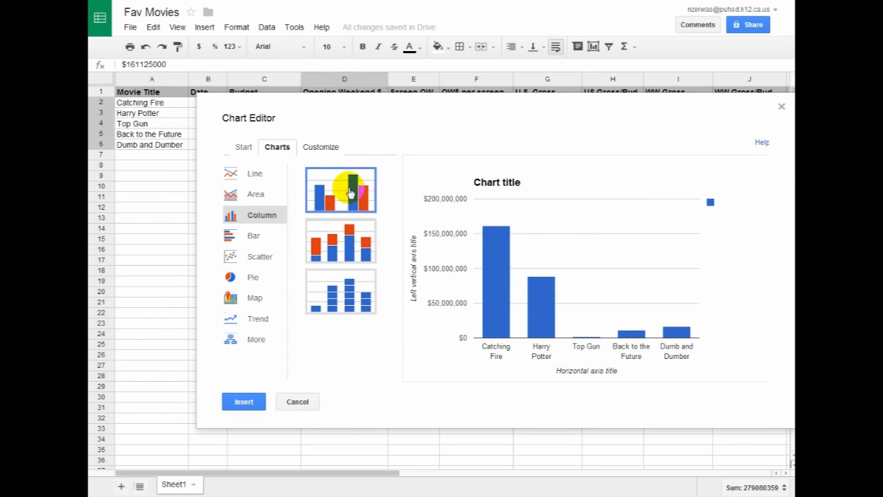
{"action": "left_click", "coordinate": [319, 147]}
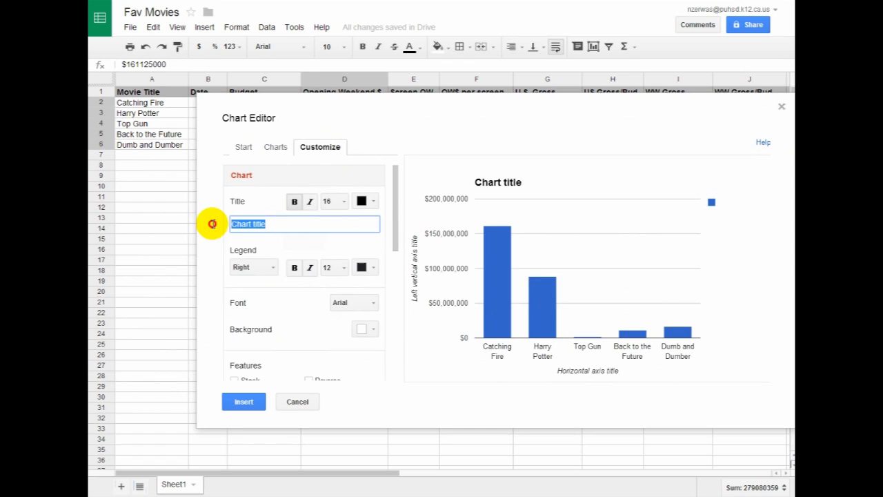
Title the chart 'Opening Weekend Box Office' and the horizontal axis 'Movie Title'.
{"action": "type", "text": "Opening Weekend B"}
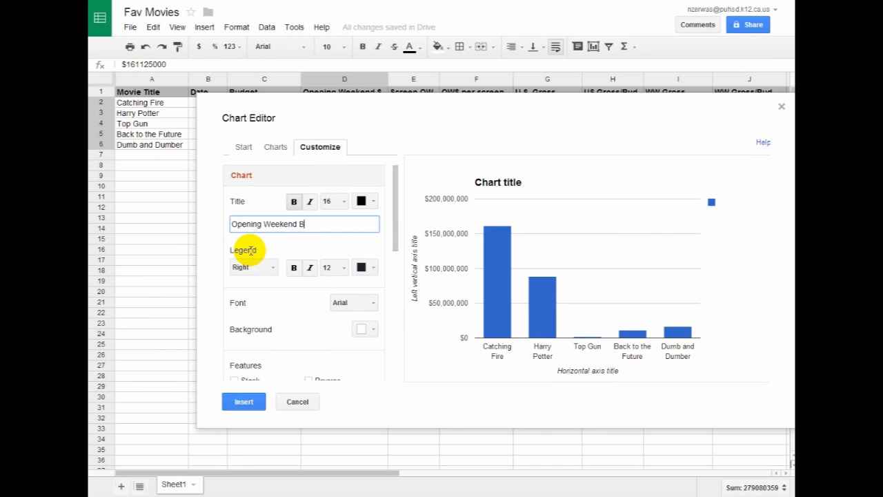
{"action": "type", "text": "ox Office"}
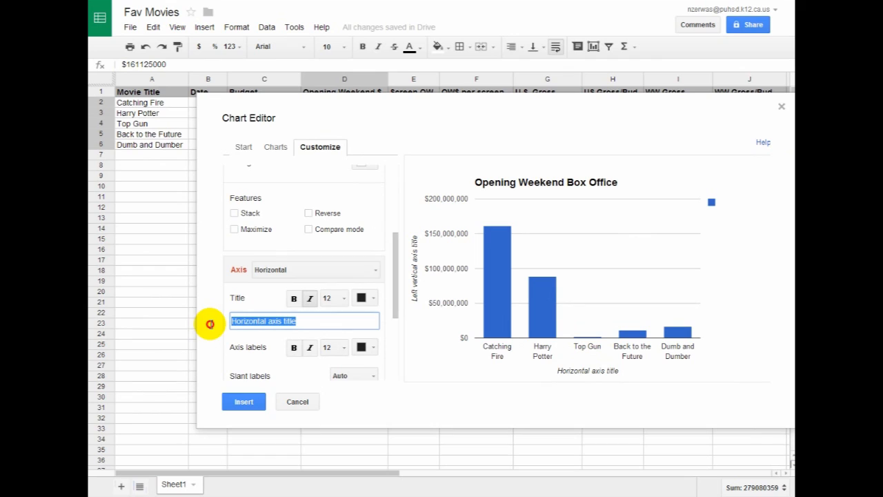
{"action": "type", "text": "Movie"}
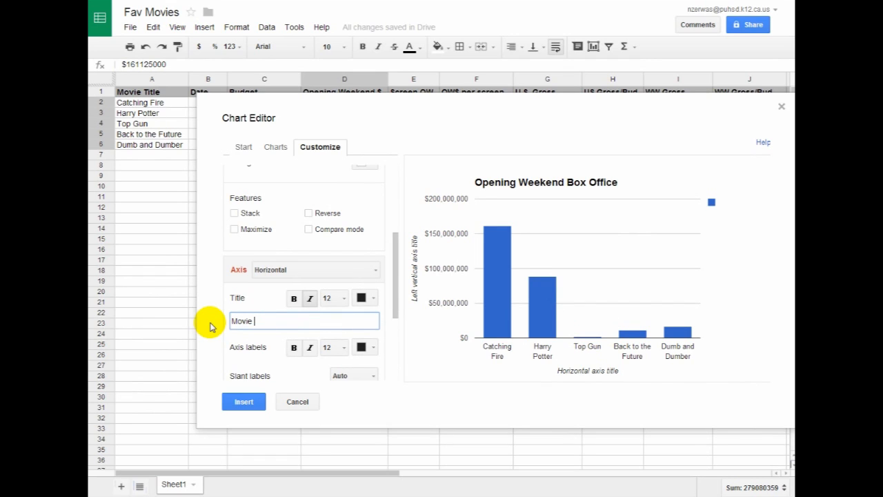
{"action": "type", "text": "Title"}
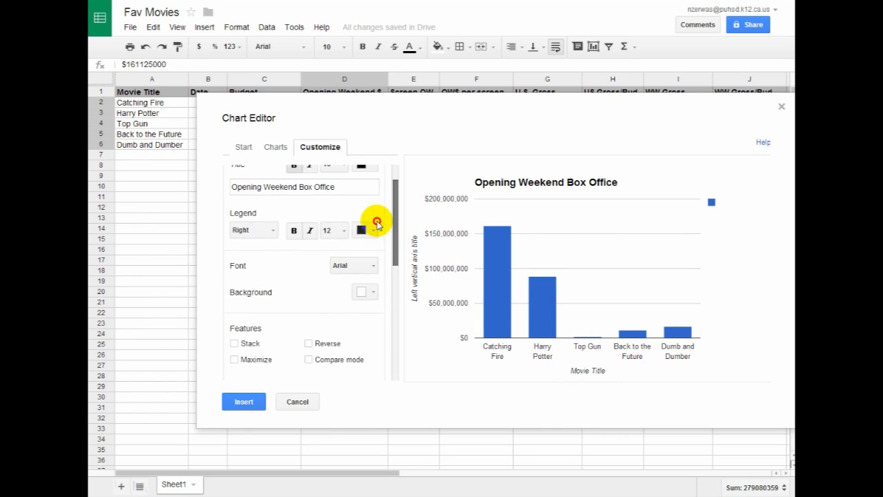
{"action": "scroll", "scroll_direction": "down", "scroll_amount": 3}
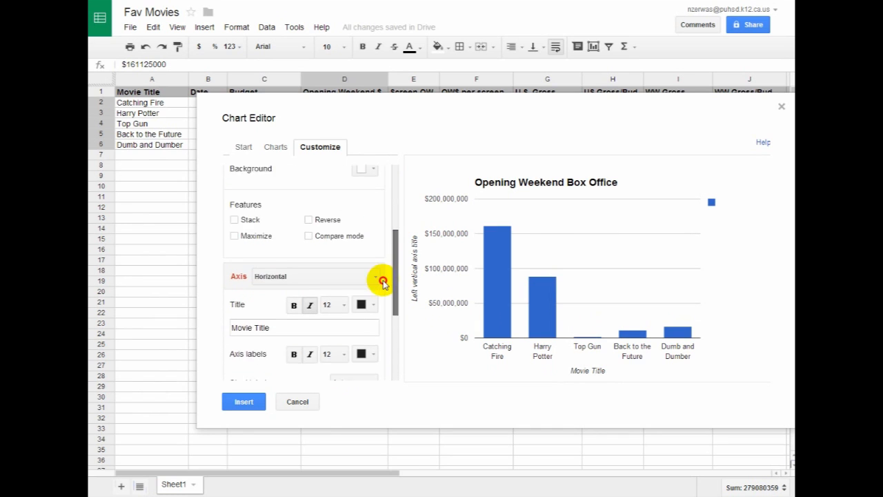
{"action": "scroll", "scroll_direction": "down", "scroll_amount": 3}
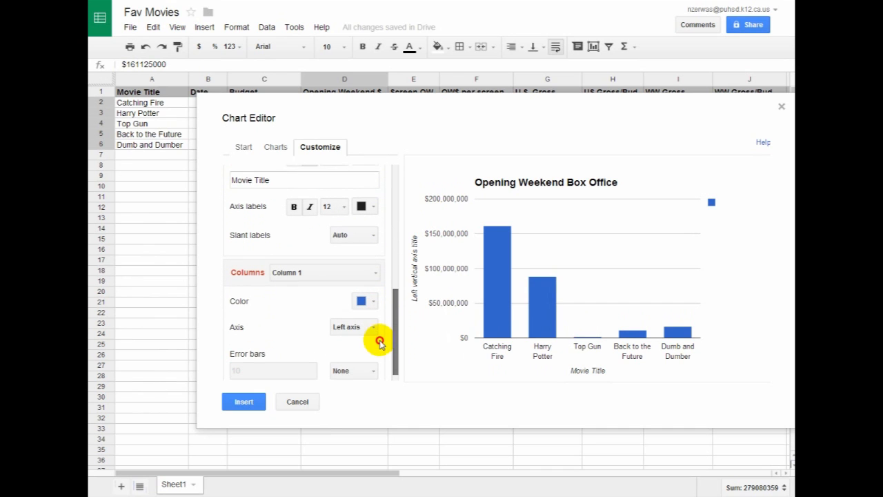
Insert the chart onto Sheet1 and set its vertical axis title to 'Opening Weekend $'.
{"action": "left_click", "coordinate": [244, 401]}
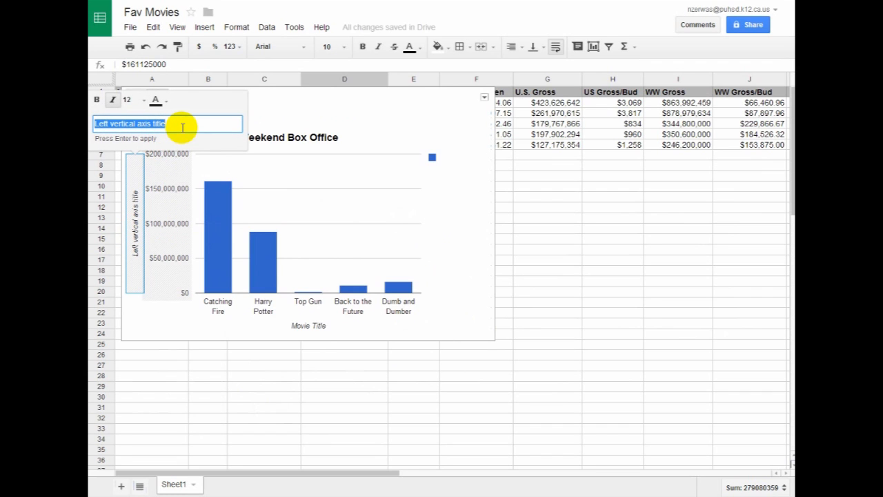
{"action": "type", "text": "Opening W"}
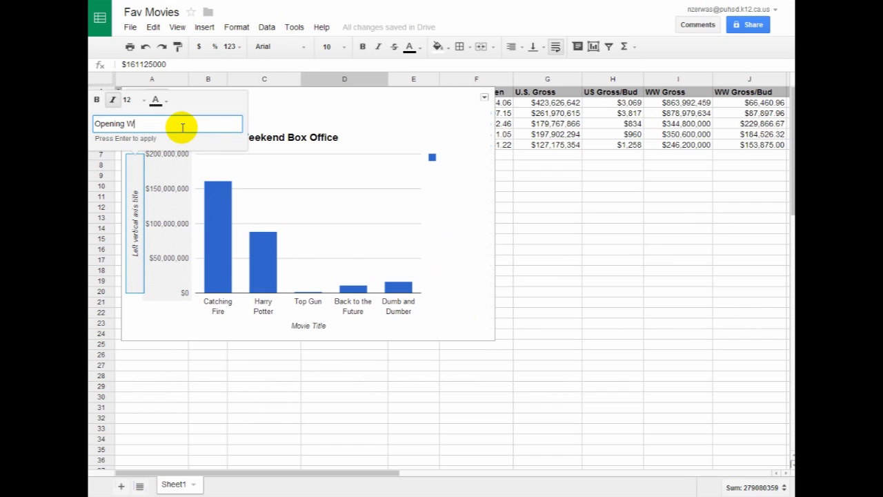
{"action": "type", "text": "eekend"}
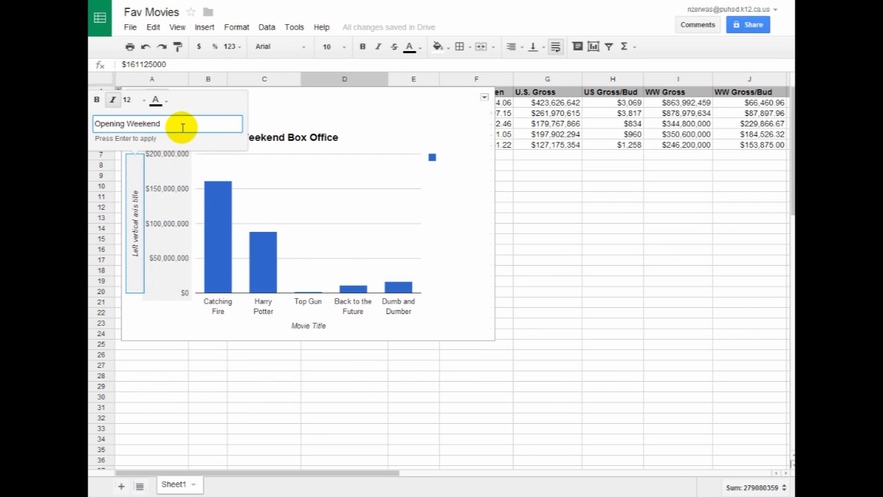
{"action": "type", "text": "$"}
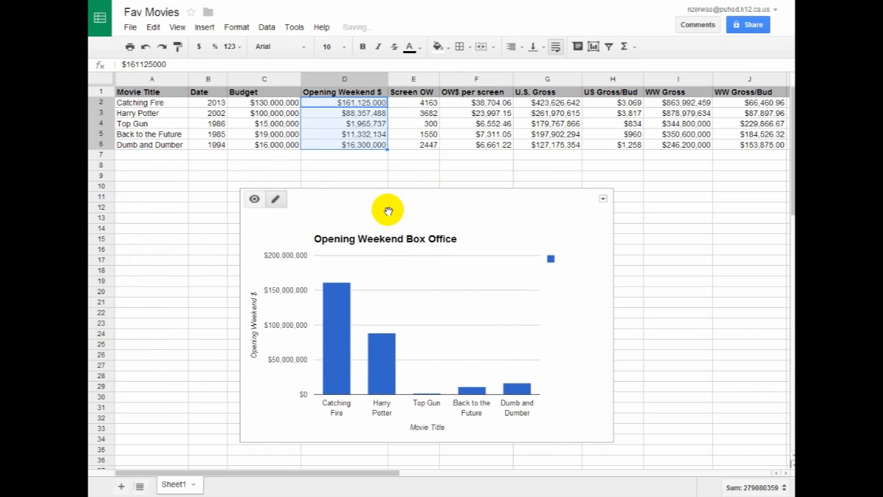
Move the Opening Weekend Box Office column chart to its own Chart1 sheet.
{"action": "left_click_drag", "start_coordinate": [388, 210], "coordinate": [463, 352]}
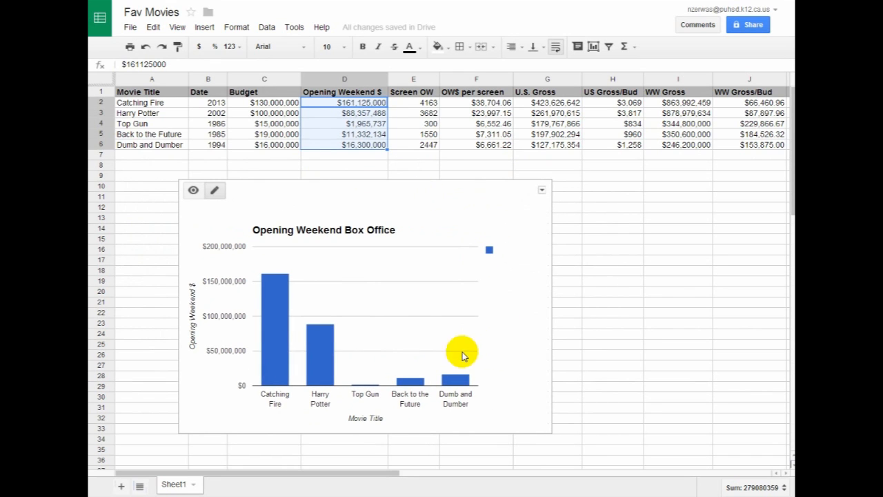
{"action": "mouse_move", "coordinate": [283, 373]}
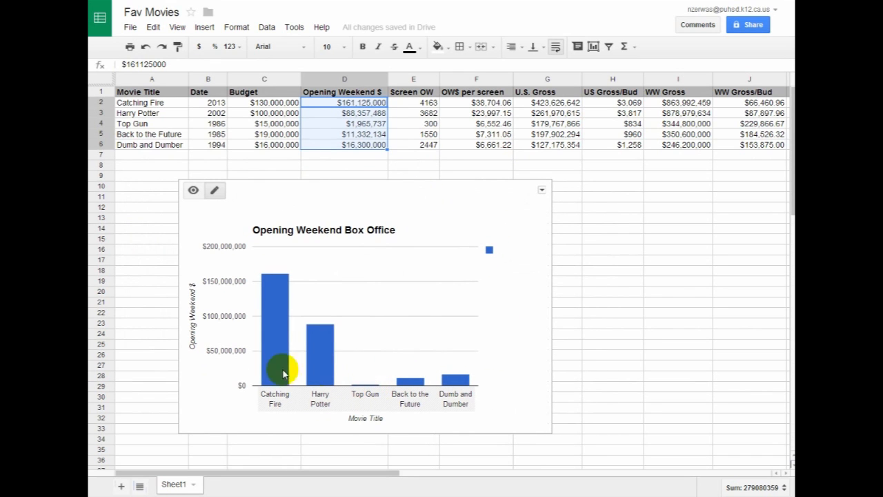
{"action": "mouse_move", "coordinate": [377, 364]}
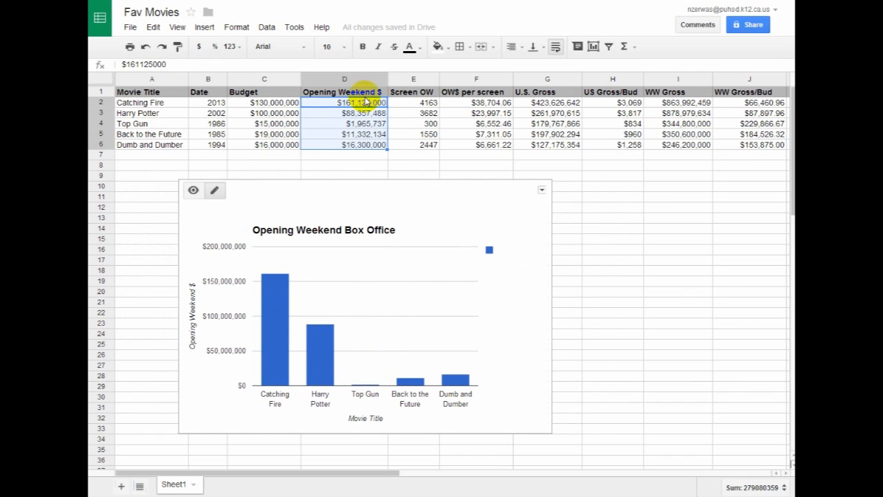
{"action": "mouse_move", "coordinate": [350, 385]}
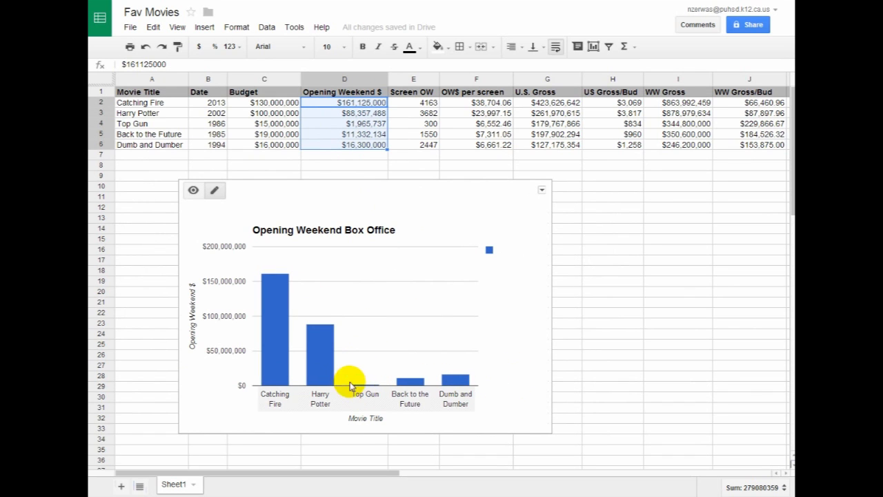
{"action": "mouse_move", "coordinate": [430, 351]}
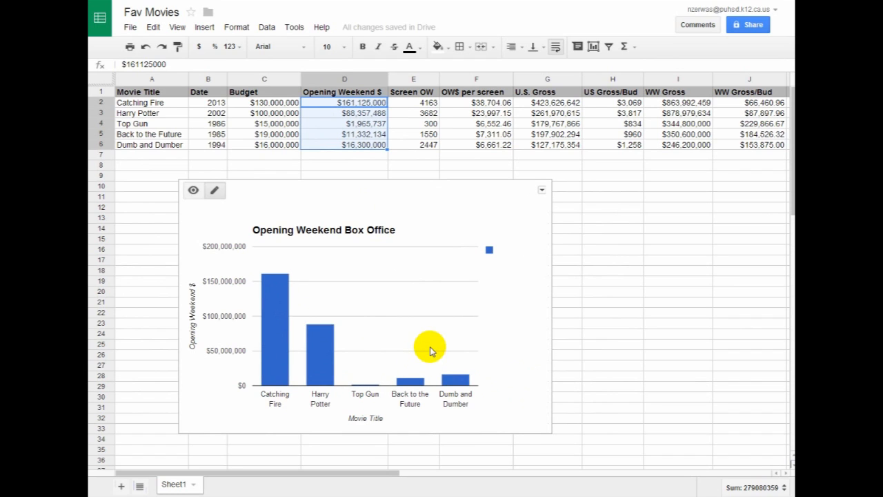
{"action": "mouse_move", "coordinate": [464, 327]}
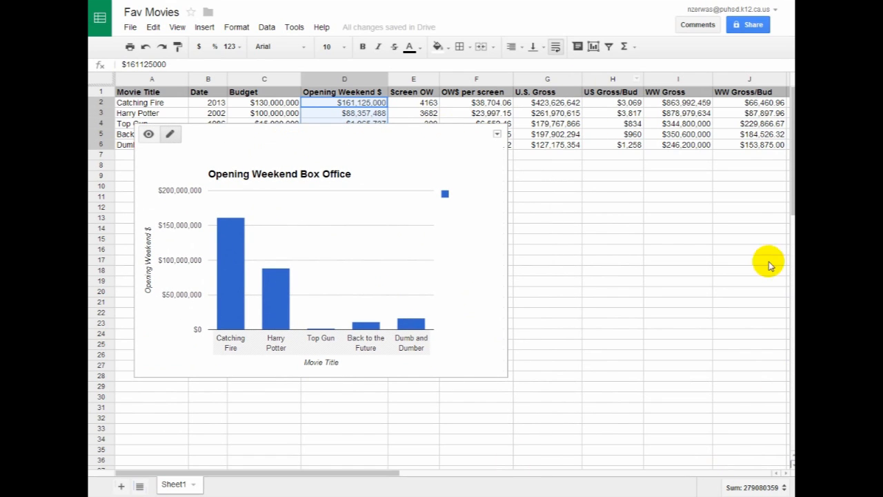
{"action": "mouse_move", "coordinate": [497, 137]}
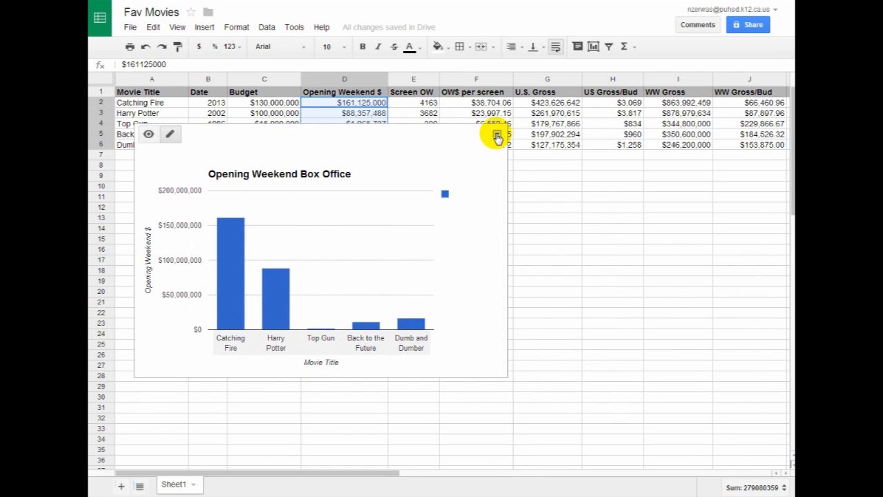
{"action": "left_click", "coordinate": [497, 136]}
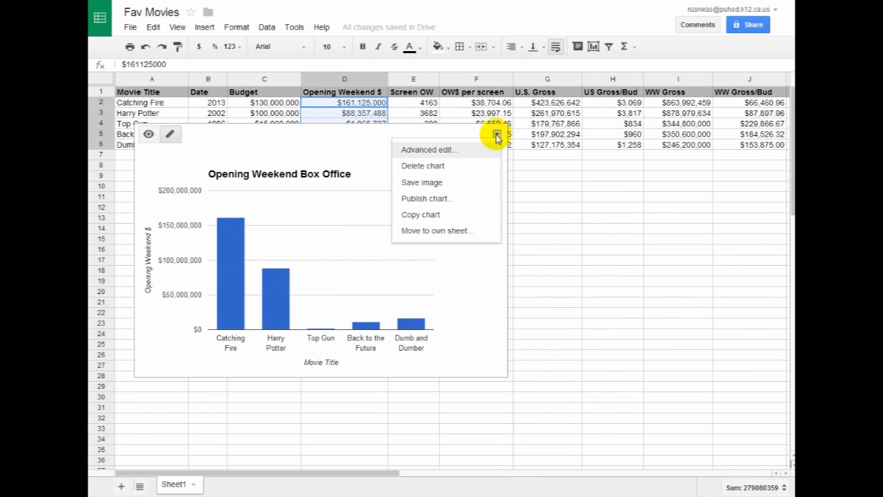
{"action": "mouse_move", "coordinate": [451, 231]}
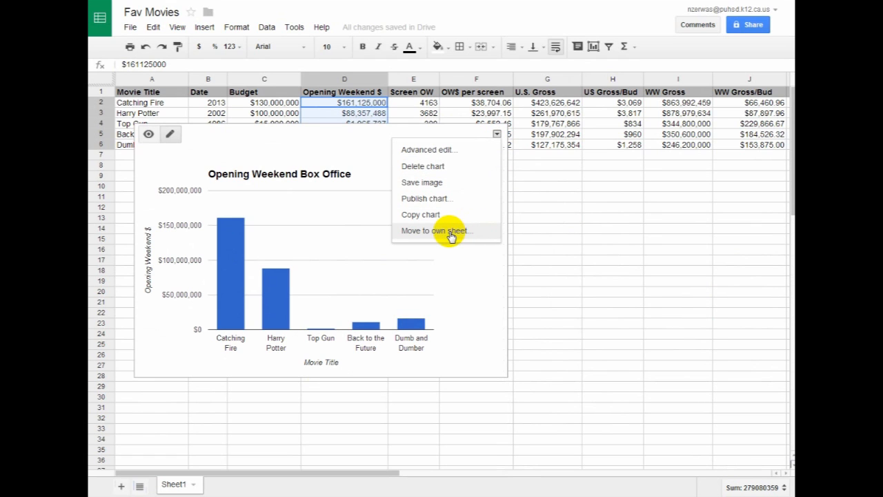
{"action": "left_click", "coordinate": [435, 230]}
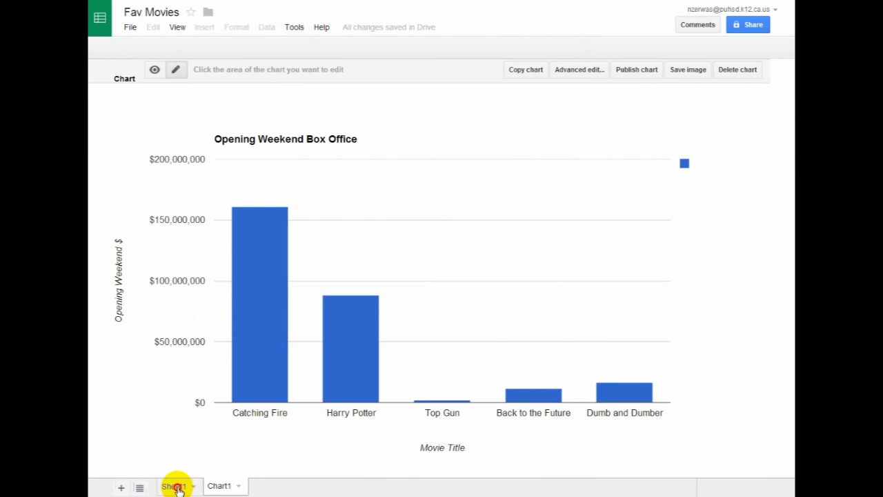
Rename the Sheet1 tab to 'Fav Movies' and the Chart1 tab to 'Opening Weekend BO'.
{"action": "left_click", "coordinate": [174, 486]}
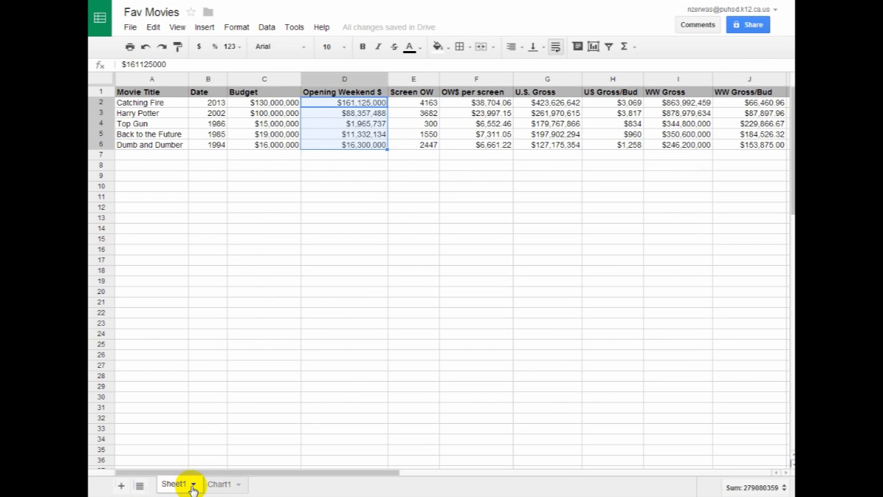
{"action": "left_click", "coordinate": [193, 484]}
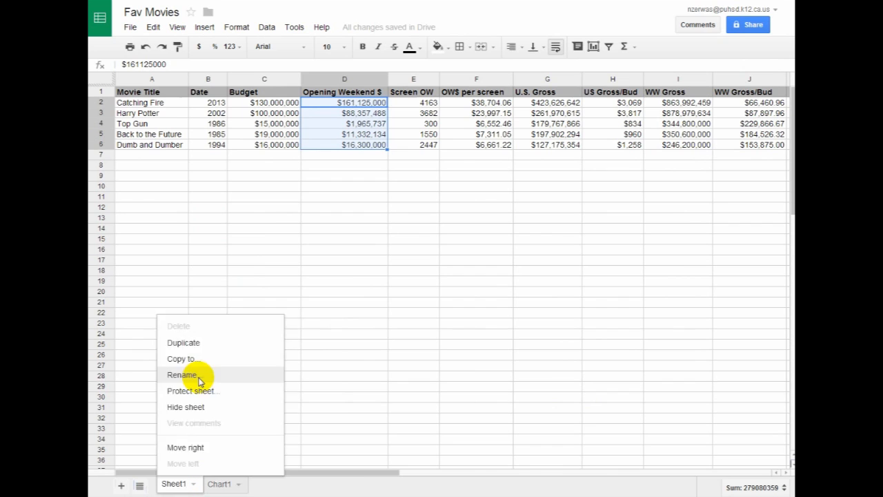
{"action": "left_click", "coordinate": [181, 375]}
{"action": "type", "text": "Fav Movies"}
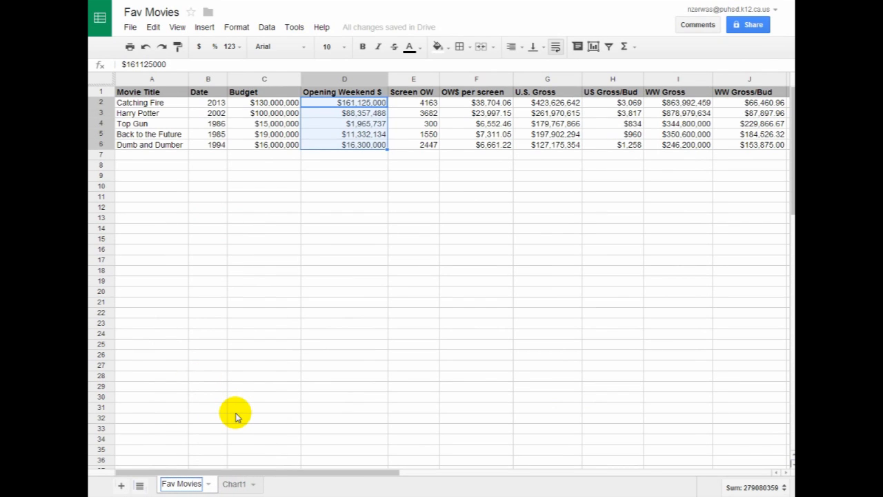
{"action": "left_click", "coordinate": [234, 485]}
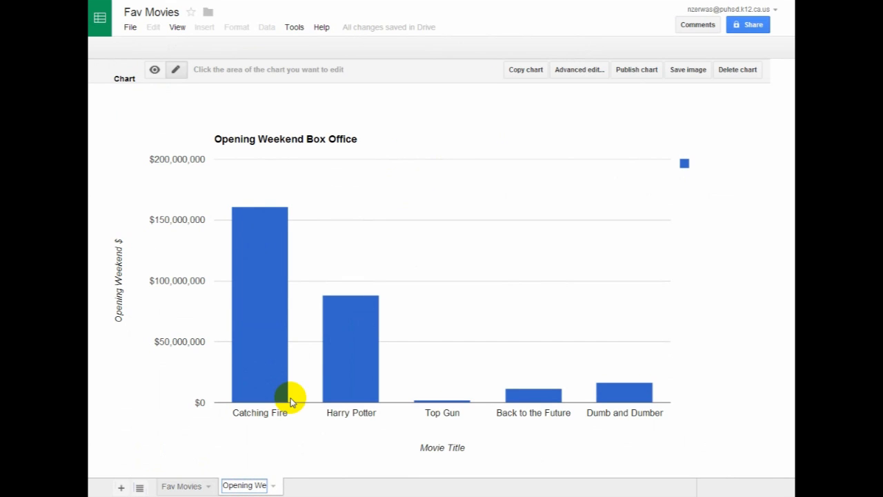
{"action": "type", "text": "Opening Weekend BO"}
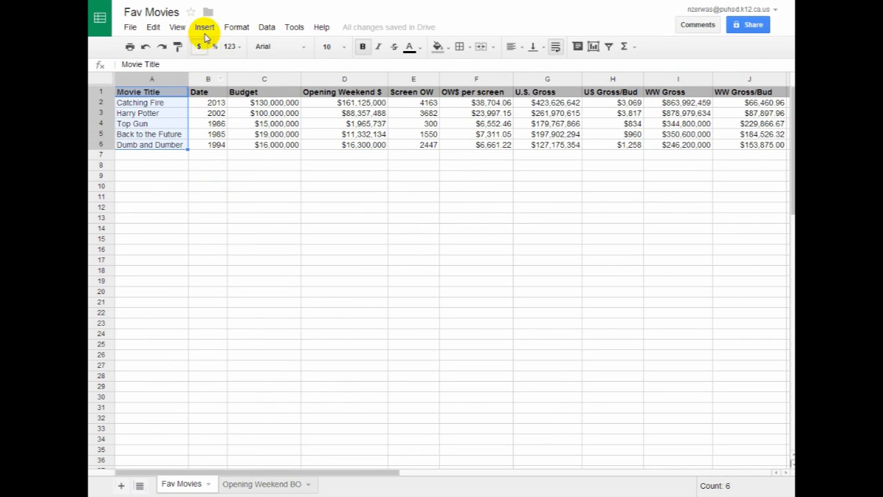
Insert a chart using Movie Title, U.S. Gross (G1:G6) and WW Gross (I1:I6) ranges.
{"action": "left_click", "coordinate": [205, 27]}
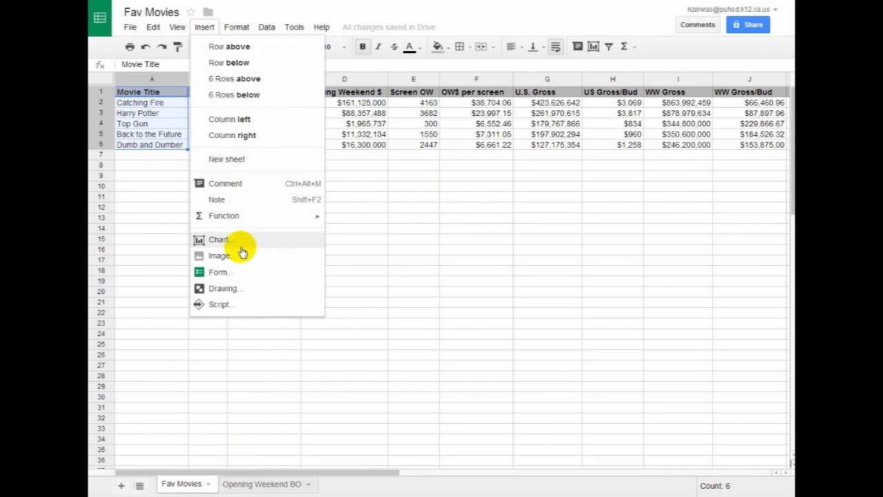
{"action": "left_click", "coordinate": [218, 239]}
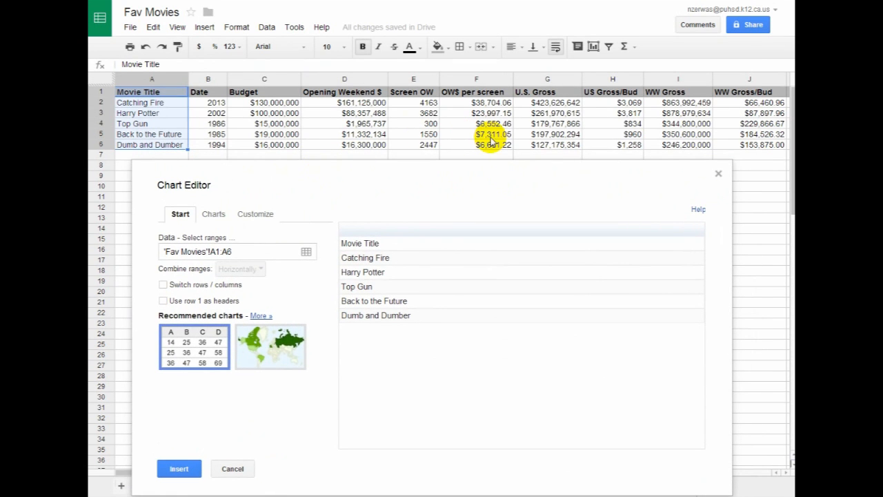
{"action": "mouse_move", "coordinate": [557, 107]}
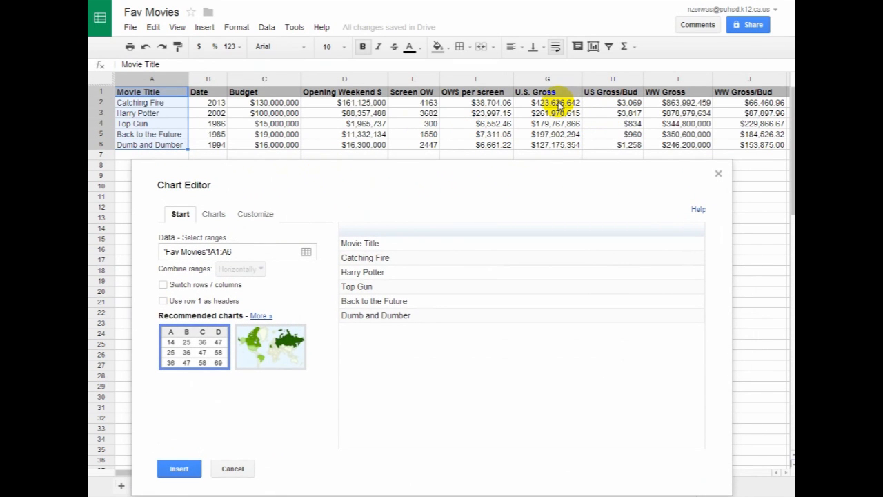
{"action": "mouse_move", "coordinate": [315, 267]}
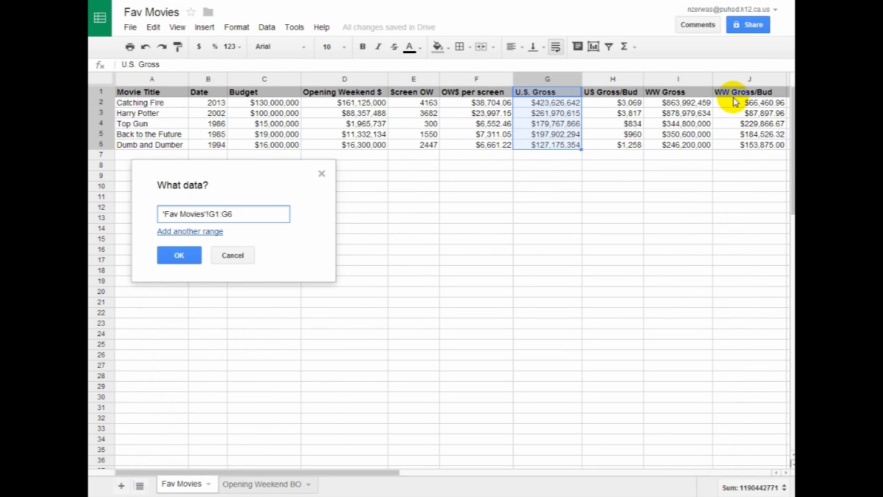
{"action": "mouse_move", "coordinate": [153, 116]}
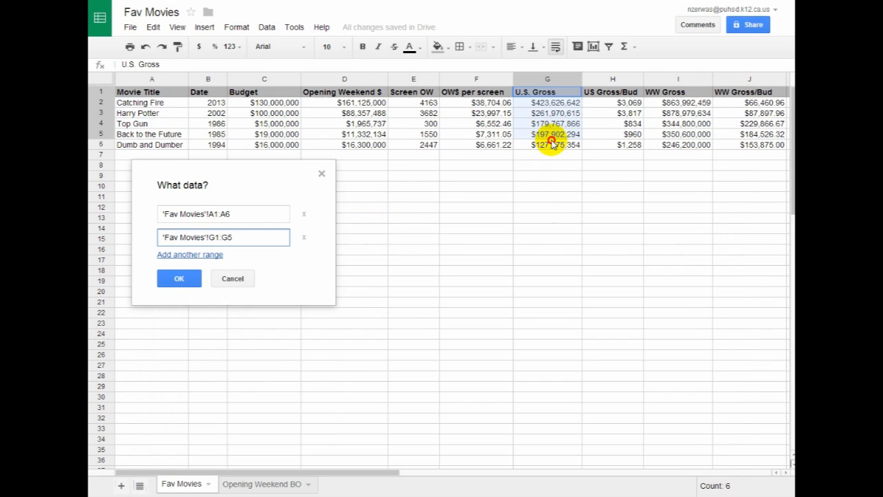
{"action": "left_click", "coordinate": [189, 254]}
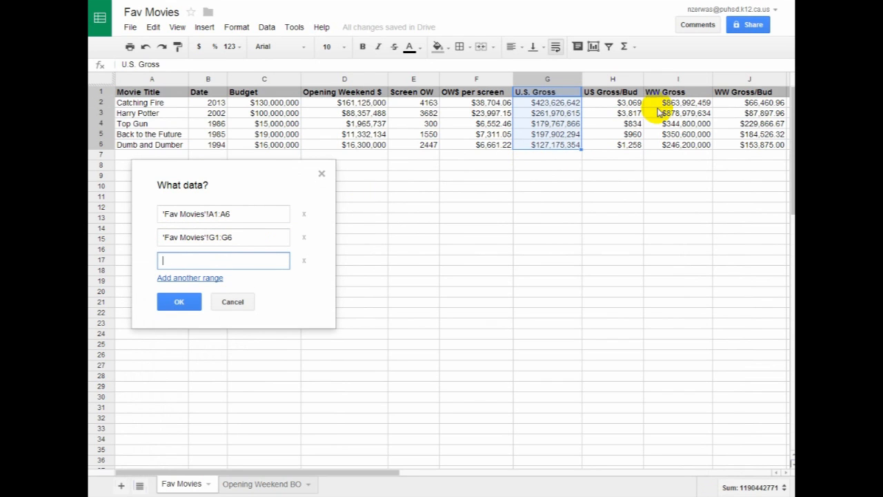
{"action": "left_click", "coordinate": [678, 91]}
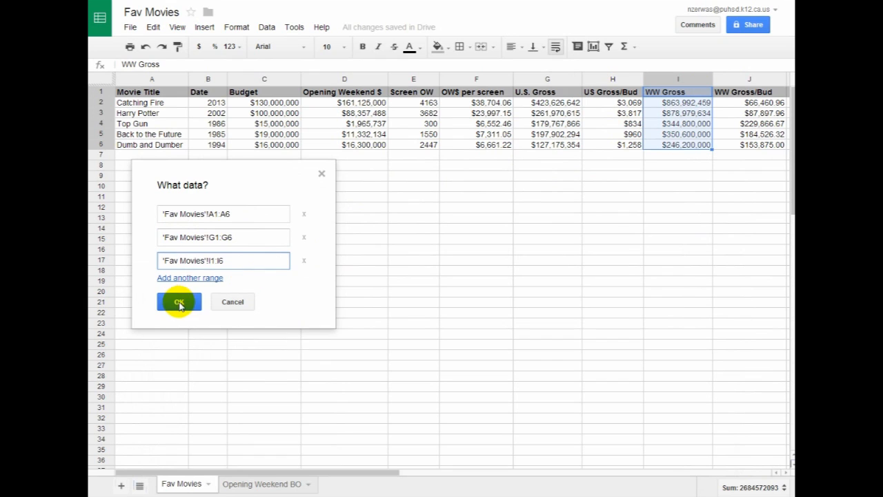
{"action": "left_click", "coordinate": [178, 302]}
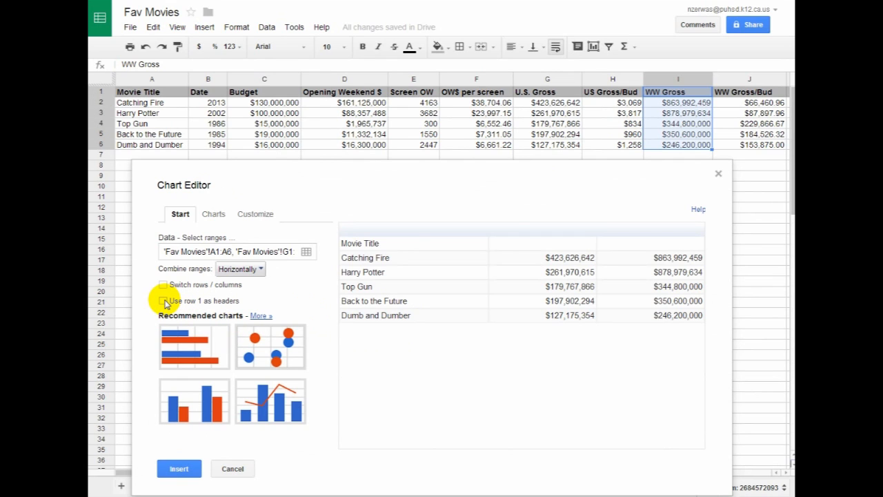
Use row 1 as headers and insert the recommended U.S. vs WW Gross bar chart.
{"action": "left_click", "coordinate": [163, 301]}
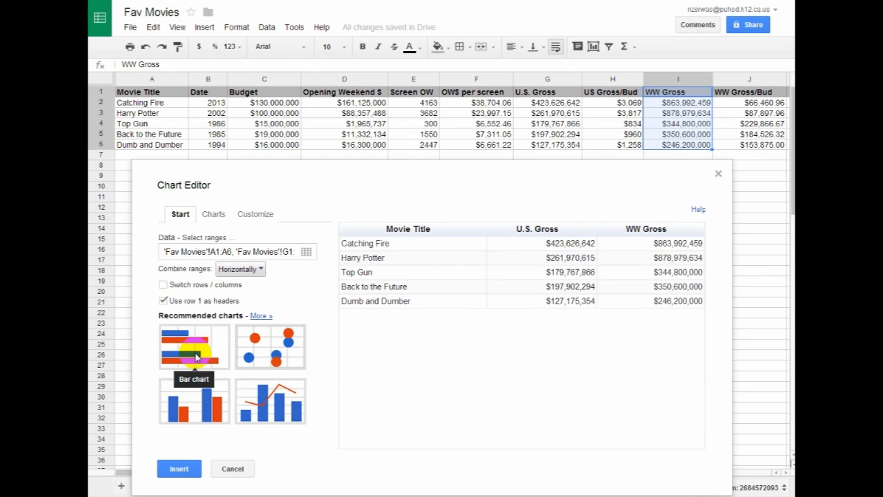
{"action": "left_click", "coordinate": [194, 346]}
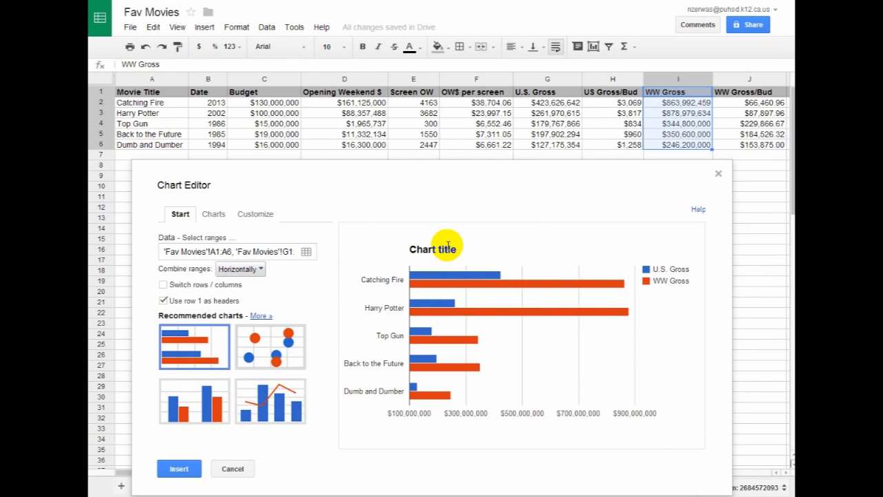
{"action": "mouse_move", "coordinate": [338, 182]}
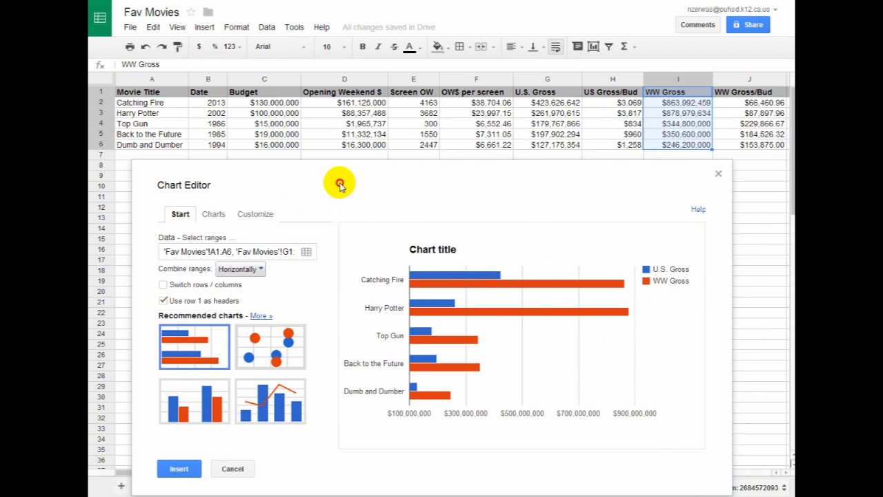
{"action": "left_click", "coordinate": [179, 468]}
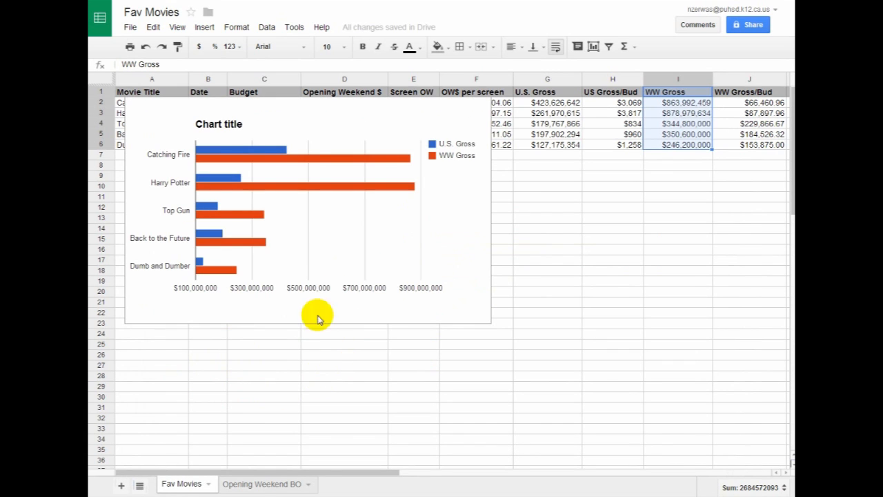
Retitle the bar chart 'US vs Worldwide Box Office'.
{"action": "left_click", "coordinate": [218, 136]}
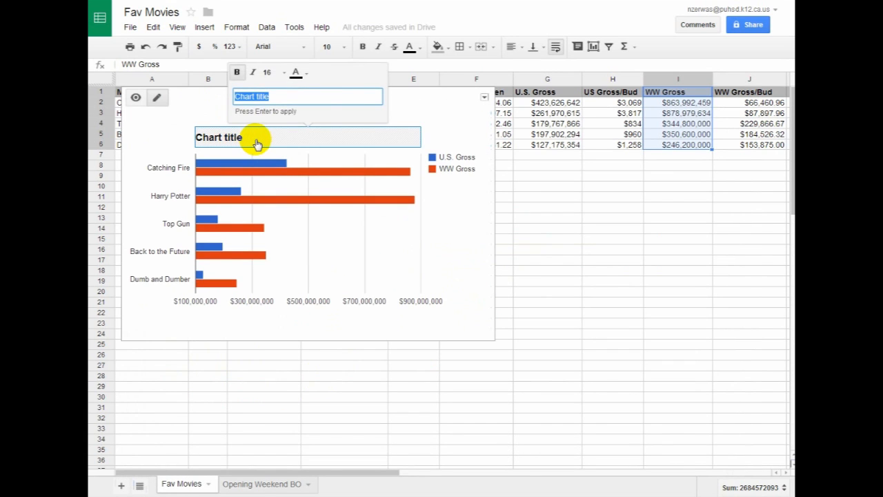
{"action": "type", "text": "US vs Worldwide"}
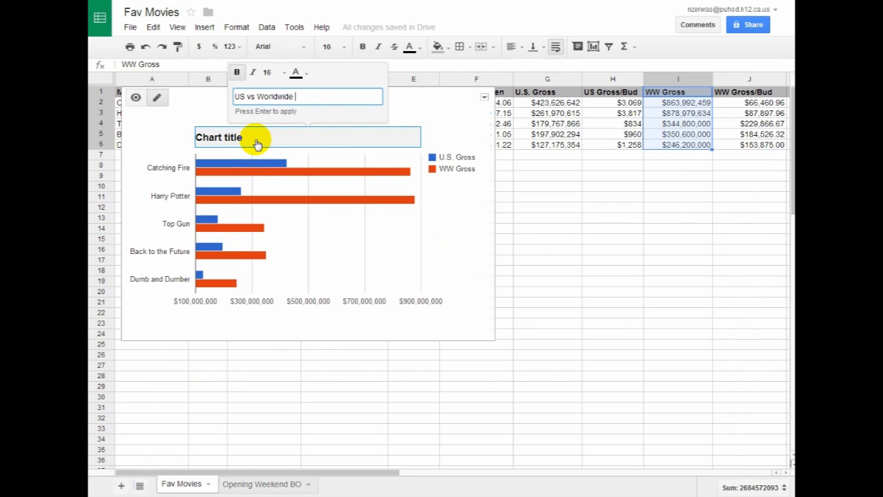
{"action": "type", "text": "Box Office"}
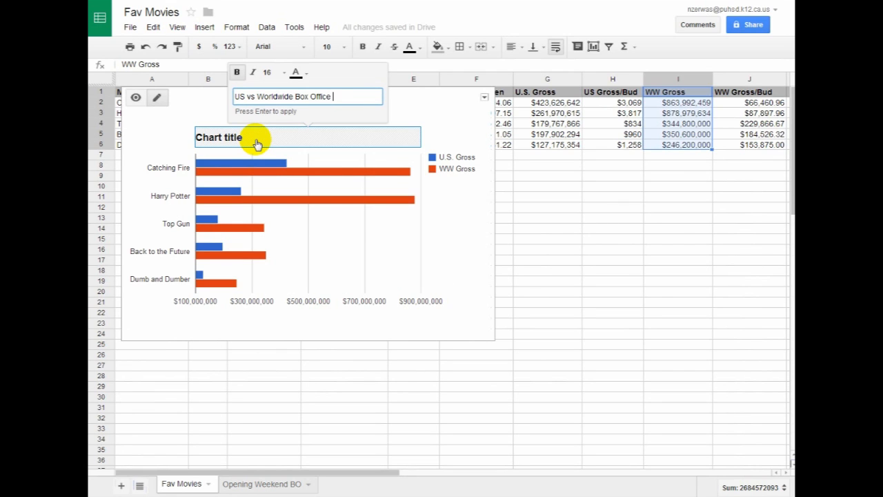
{"action": "type", "text": "Gross"}
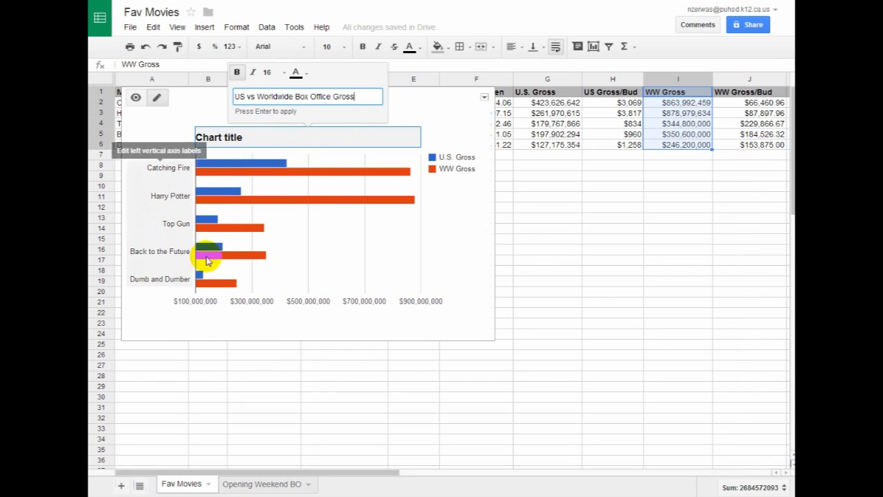
{"action": "mouse_move", "coordinate": [659, 208]}
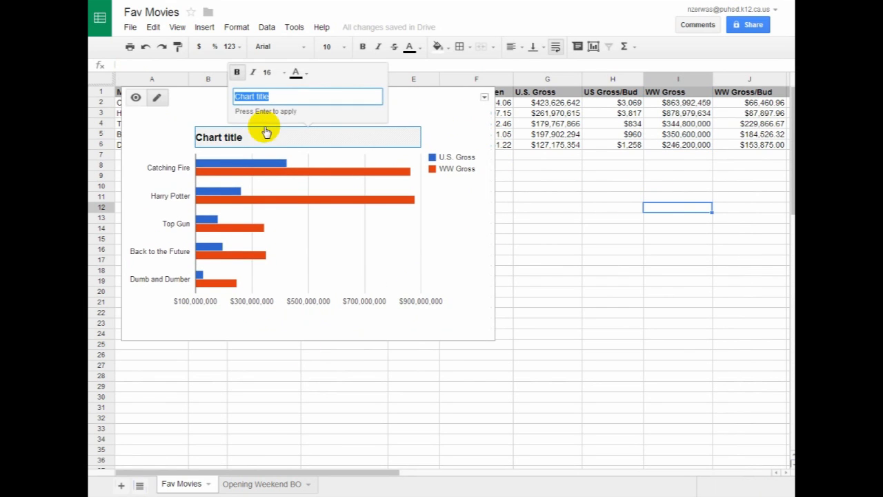
{"action": "type", "text": "US"}
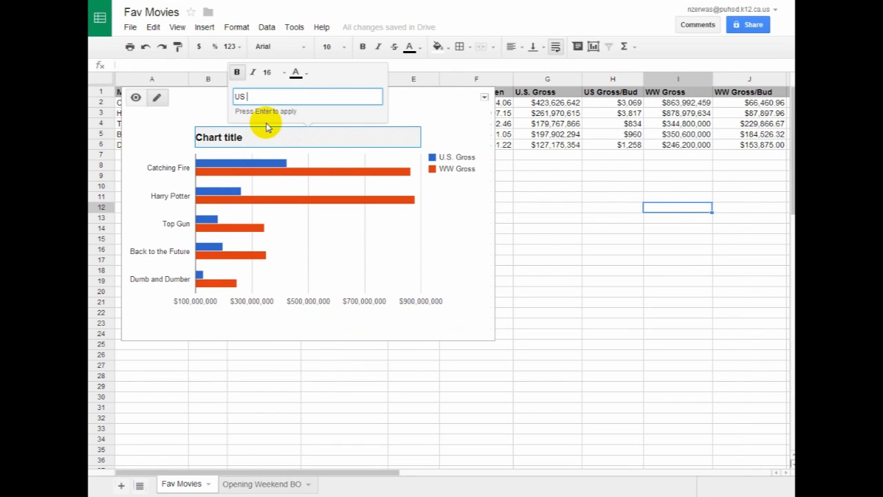
{"action": "type", "text": "vs W"}
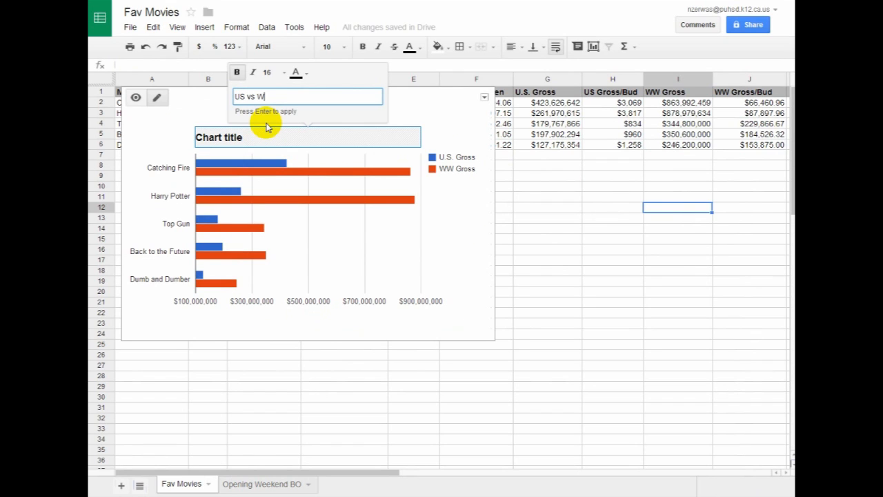
{"action": "type", "text": "orldwide Box Office"}
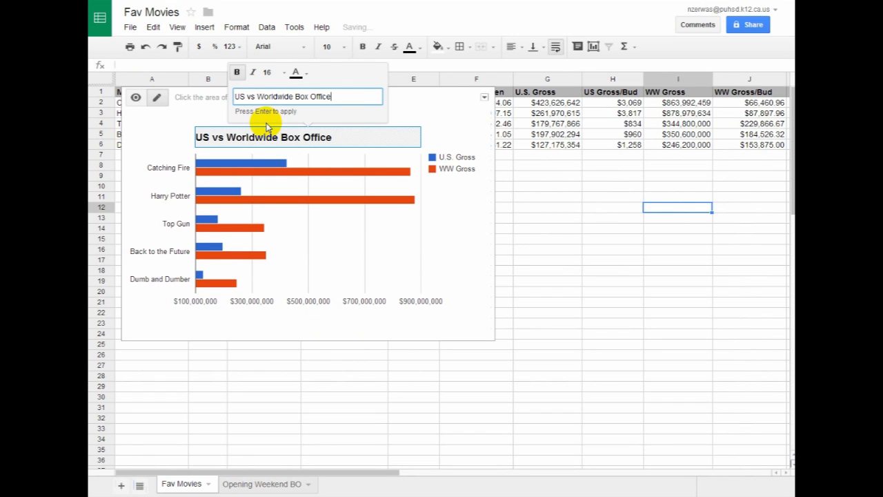
{"action": "mouse_move", "coordinate": [485, 100]}
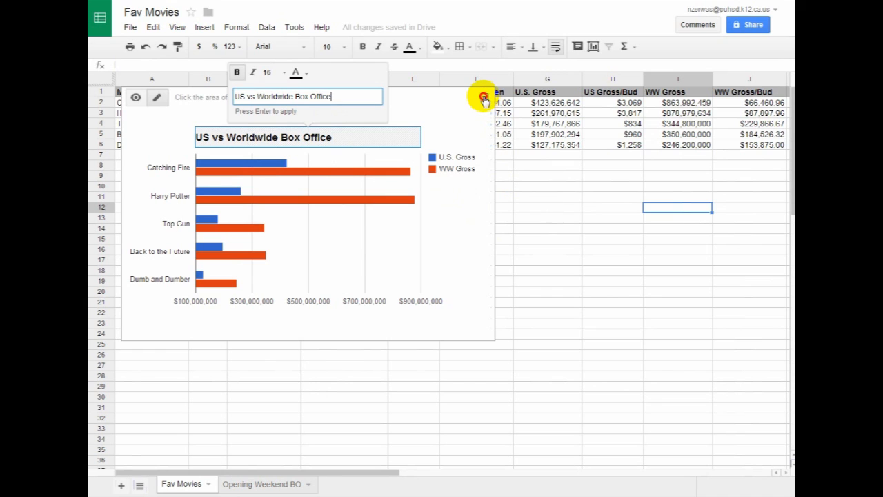
{"action": "left_click", "coordinate": [484, 97]}
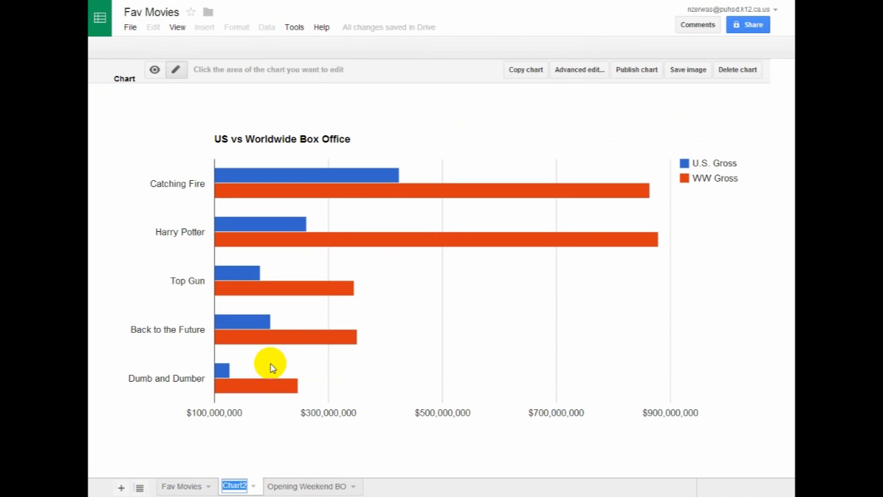
{"action": "mouse_move", "coordinate": [317, 358]}
{"action": "type", "text": "US vs Worldwide BO"}
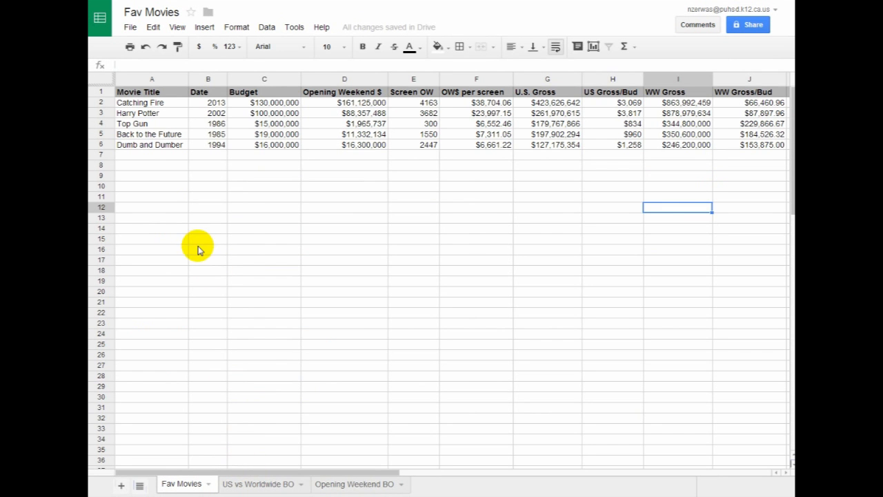
{"action": "mouse_move", "coordinate": [586, 168]}
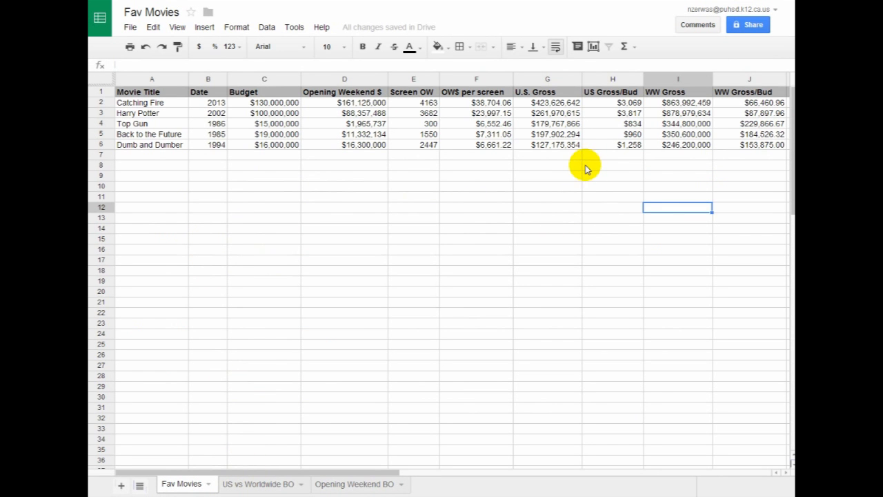
{"action": "mouse_move", "coordinate": [273, 96]}
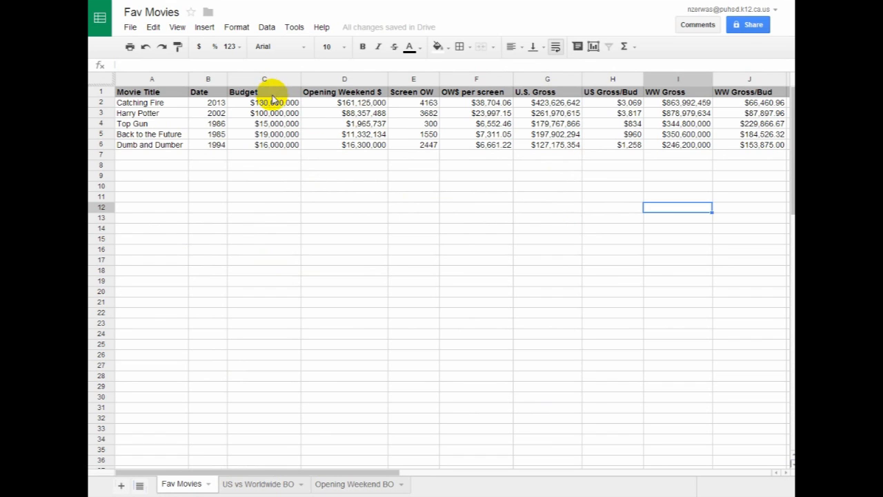
{"action": "mouse_move", "coordinate": [461, 124]}
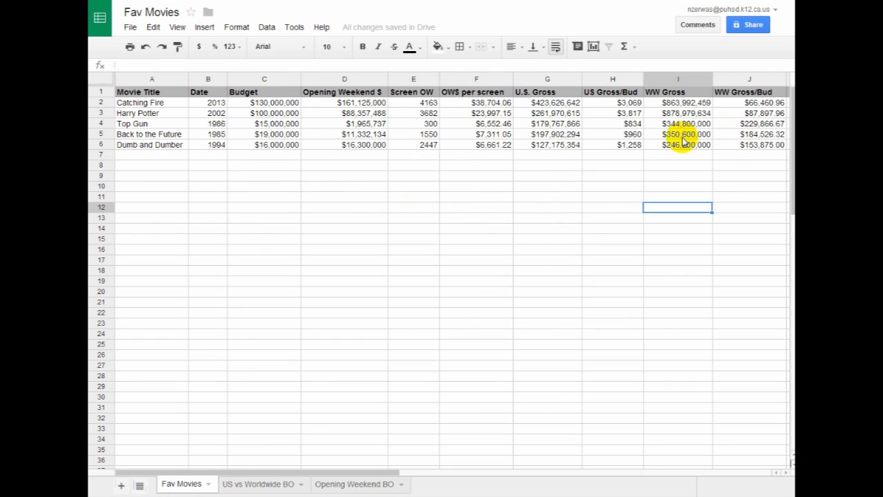
{"action": "mouse_move", "coordinate": [442, 400]}
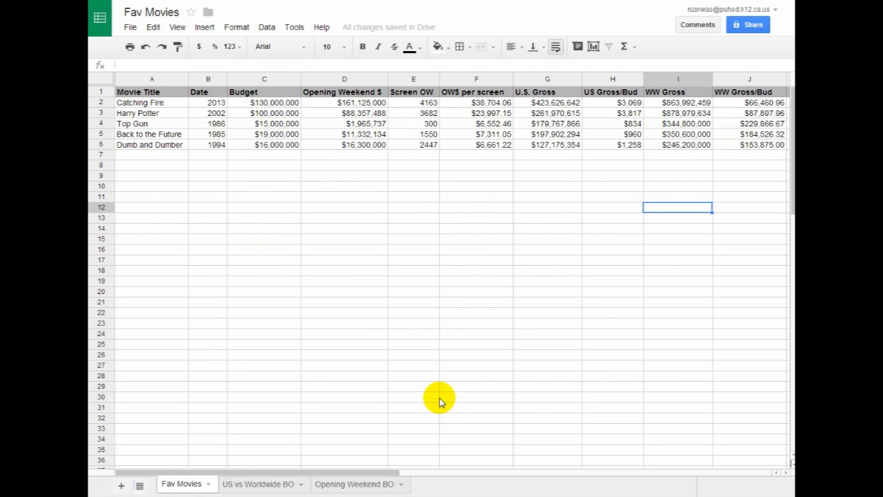
{"action": "left_click", "coordinate": [257, 484]}
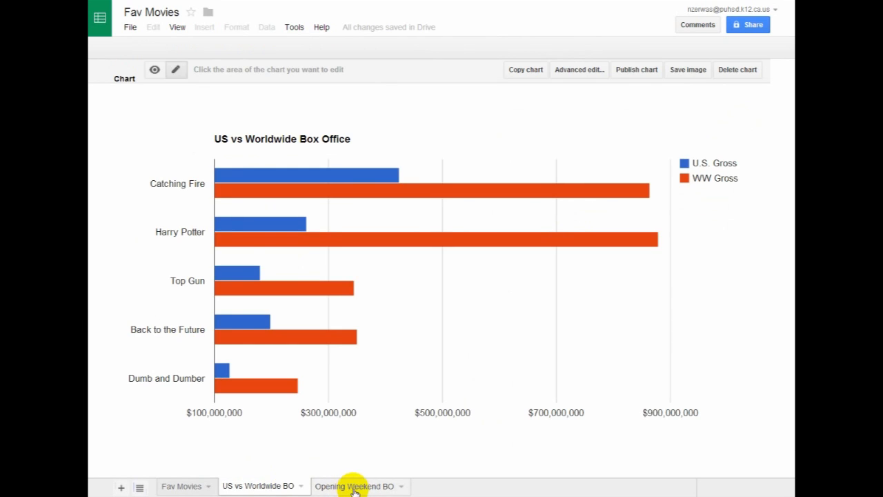
{"action": "left_click", "coordinate": [355, 486]}
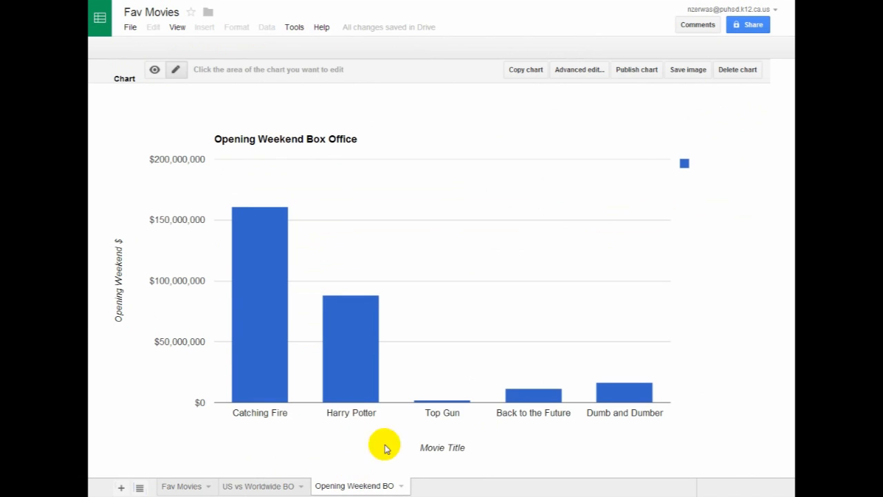
{"action": "left_click", "coordinate": [259, 486]}
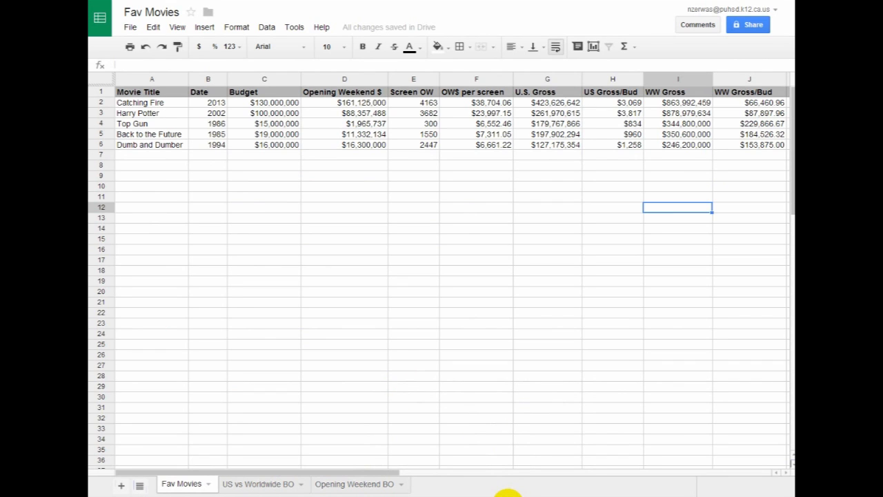
{"action": "mouse_move", "coordinate": [495, 343]}
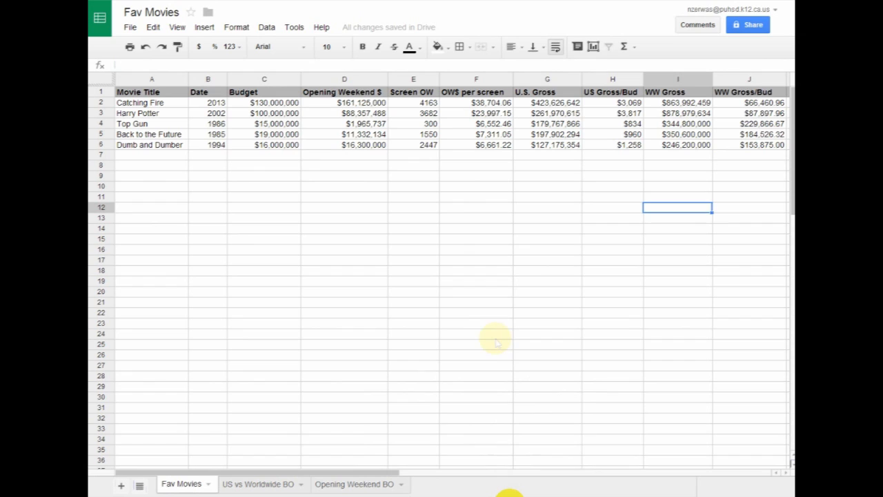
{"action": "mouse_move", "coordinate": [403, 409]}
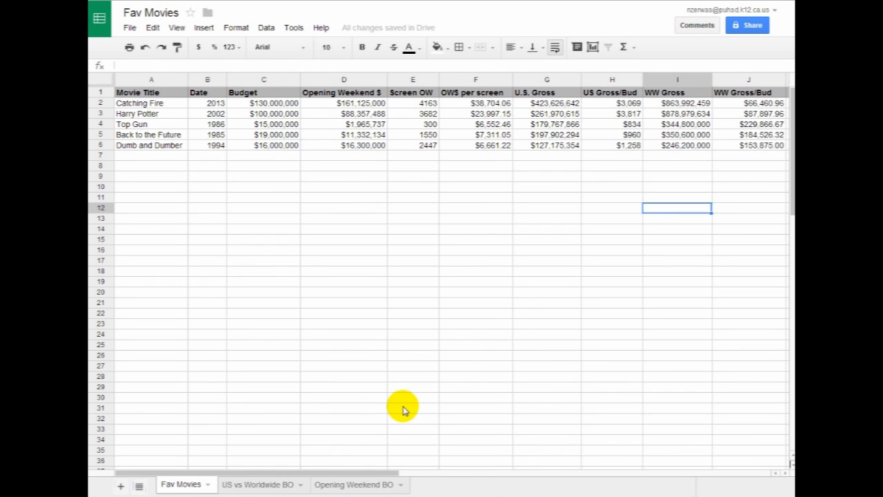
{"action": "mouse_move", "coordinate": [611, 162]}
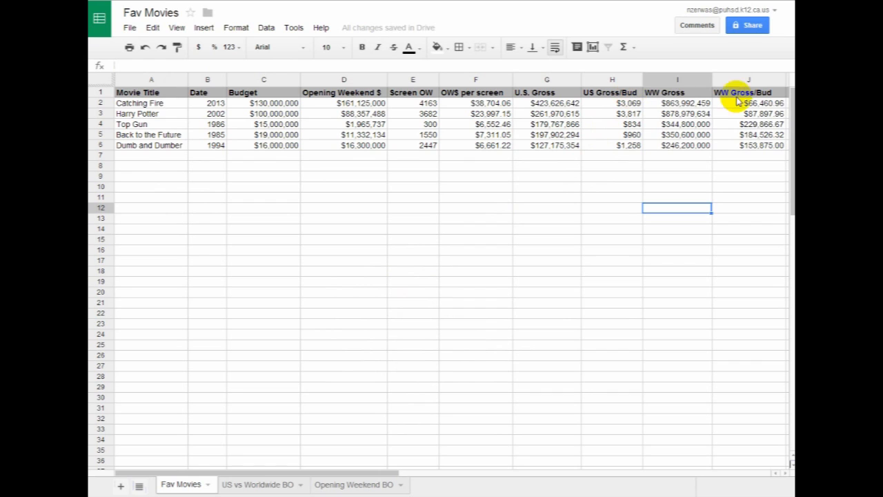
{"action": "mouse_move", "coordinate": [604, 157]}
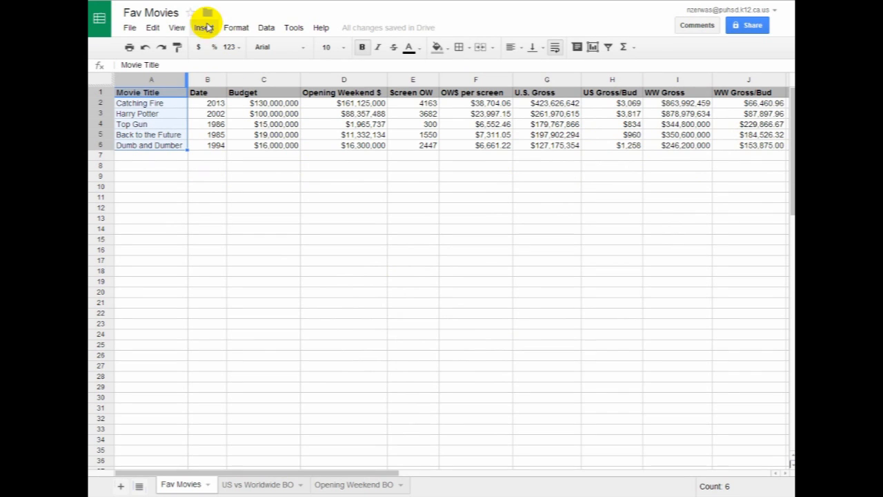
Start a new chart from Movie Title plus the WW Gross/Bud column J1:J6.
{"action": "left_click", "coordinate": [203, 28]}
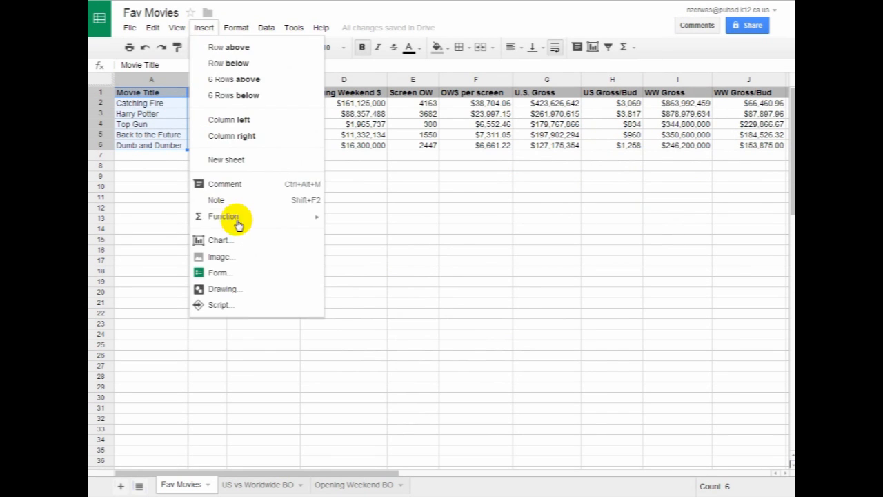
{"action": "left_click", "coordinate": [220, 240]}
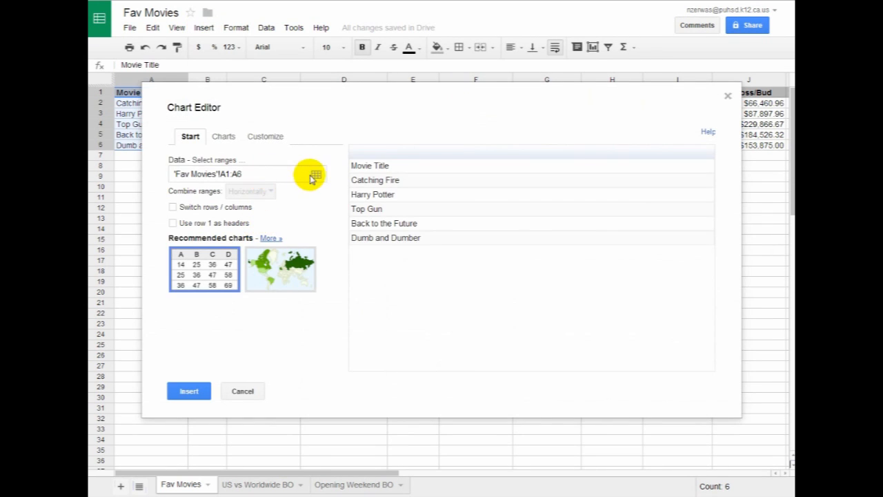
{"action": "left_click", "coordinate": [314, 174]}
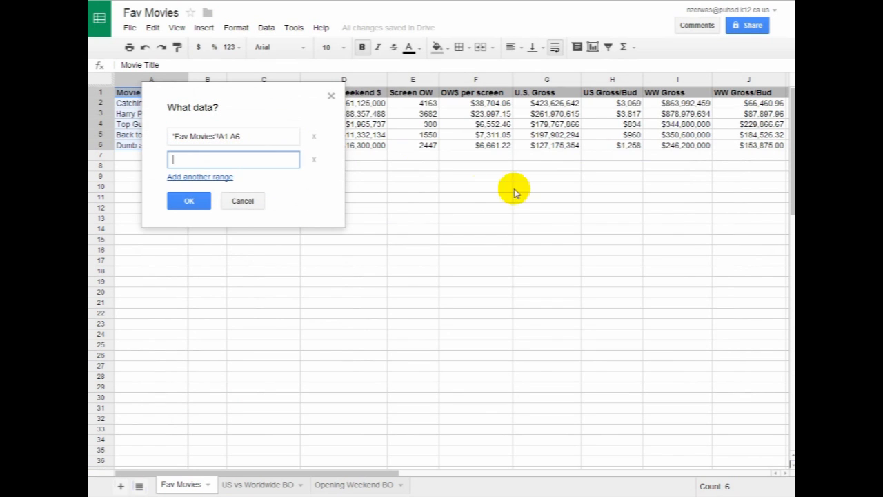
{"action": "left_click_drag", "start_coordinate": [747, 93], "coordinate": [747, 135]}
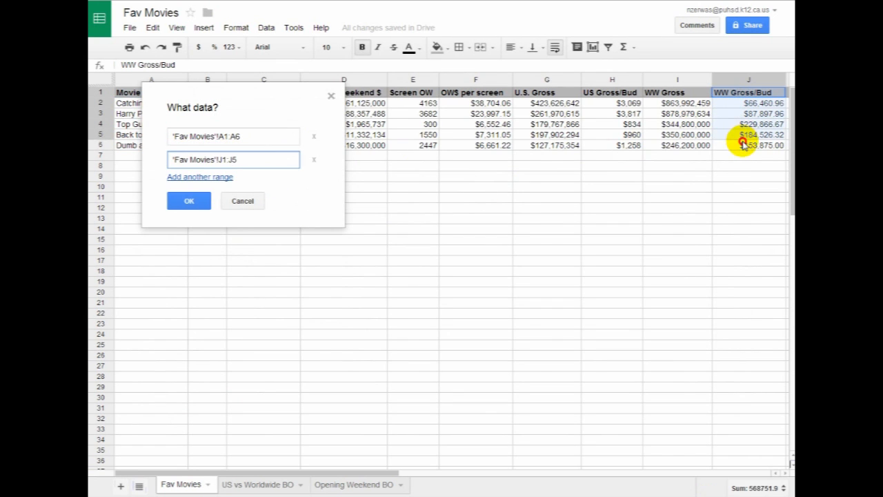
{"action": "left_click", "coordinate": [189, 201]}
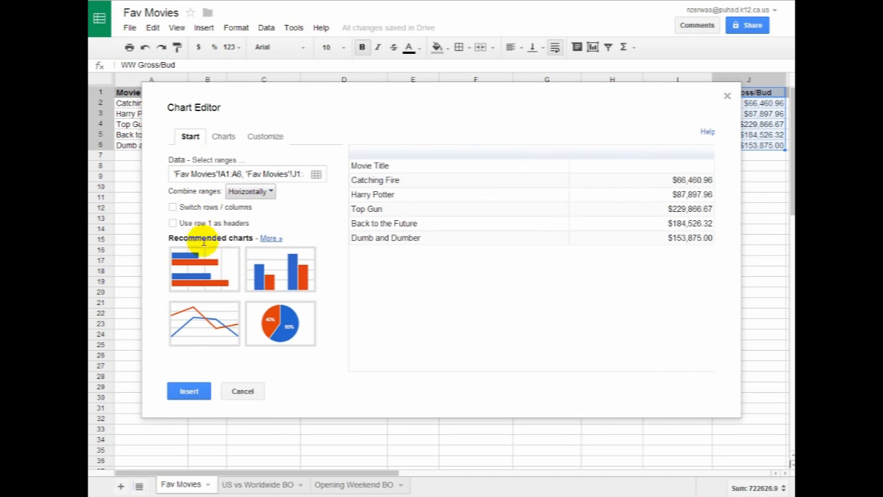
Use row 1 as headers and insert it as a column chart.
{"action": "left_click", "coordinate": [172, 222]}
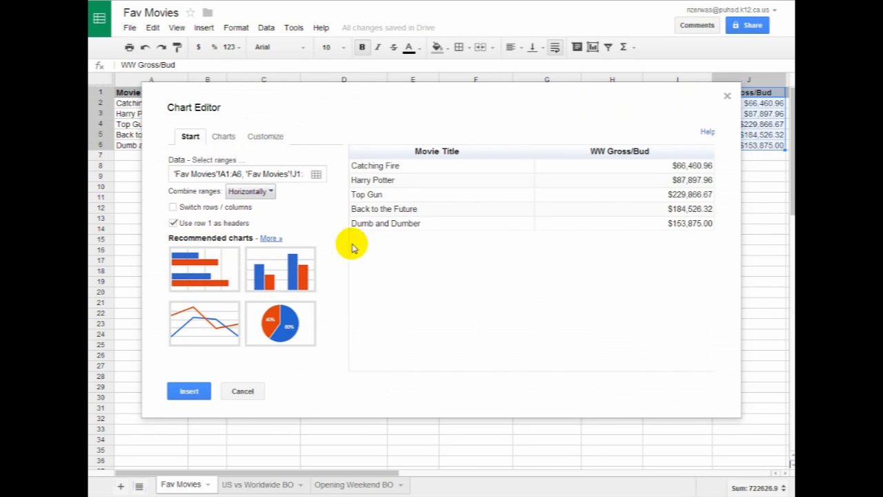
{"action": "left_click", "coordinate": [280, 269]}
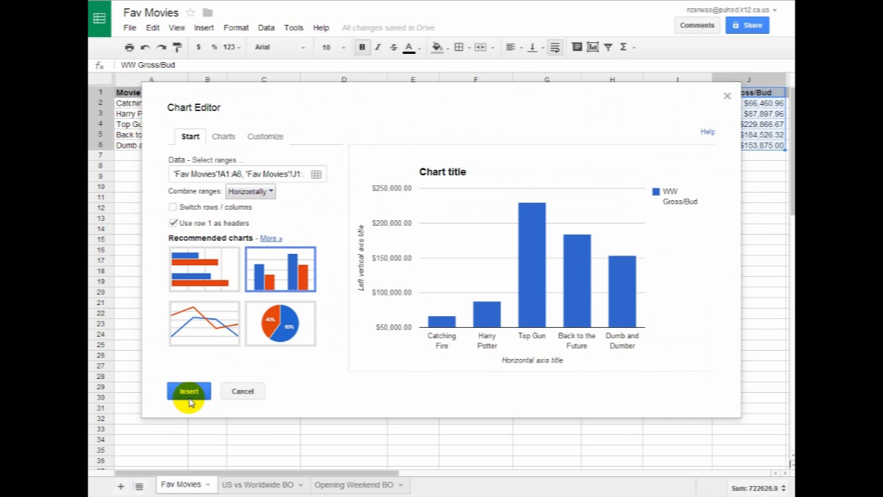
{"action": "mouse_move", "coordinate": [441, 324]}
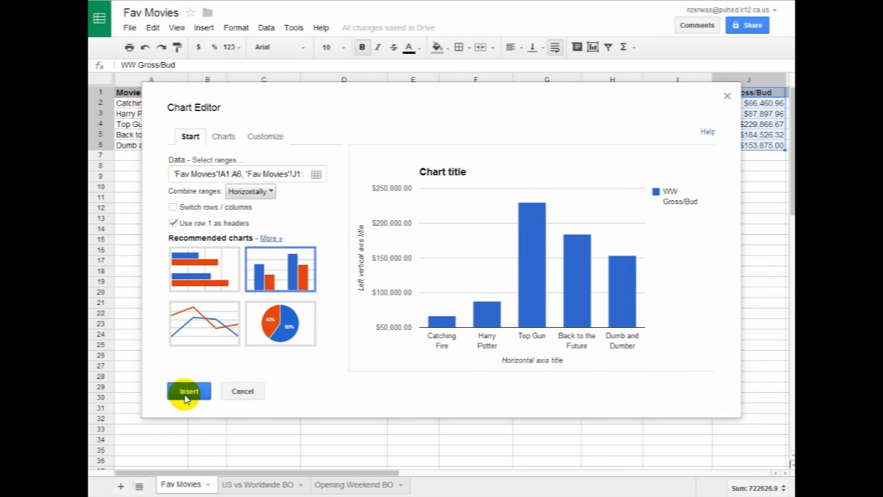
{"action": "left_click", "coordinate": [187, 391]}
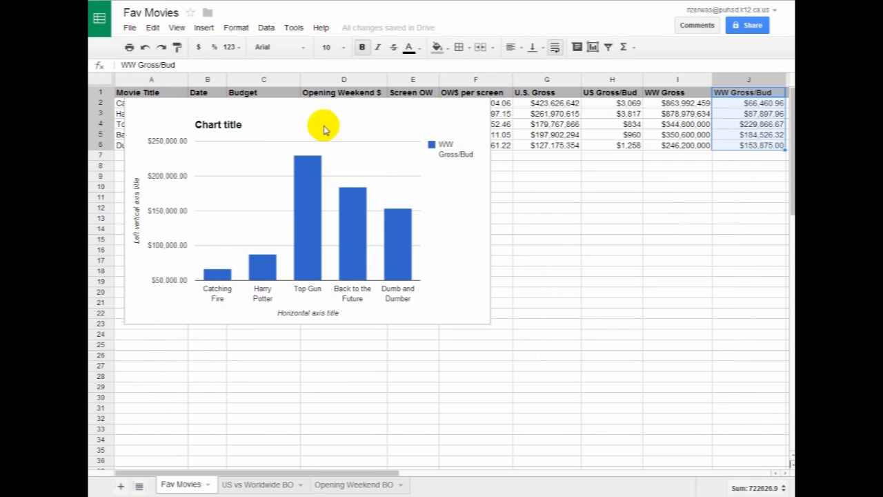
Title the column chart 'BO Gross / Budget'.
{"action": "double_click", "coordinate": [218, 125]}
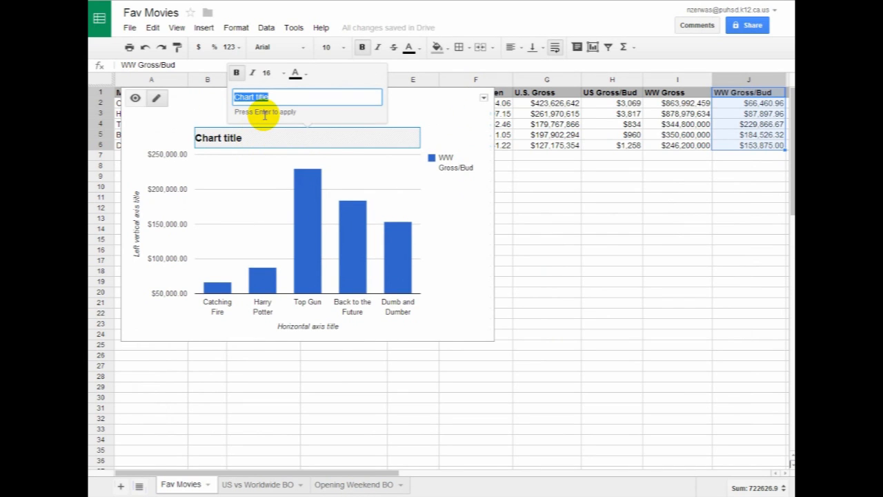
{"action": "type", "text": "BO"}
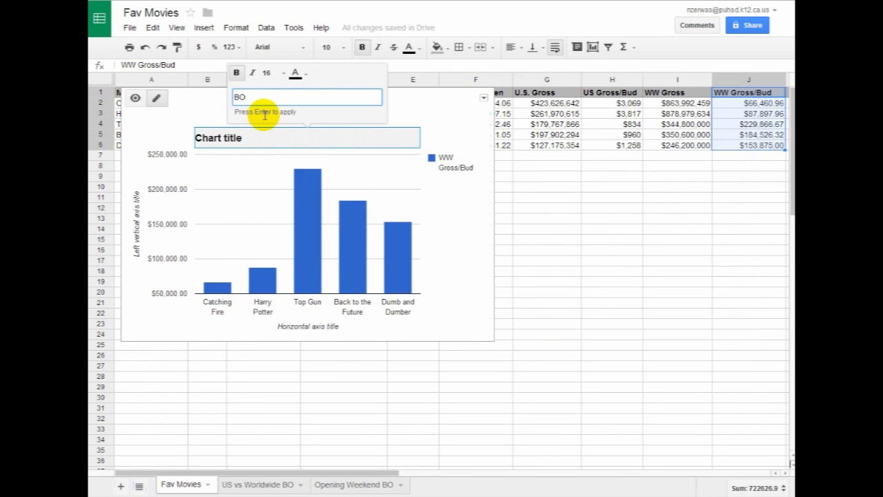
{"action": "type", "text": "Gross"}
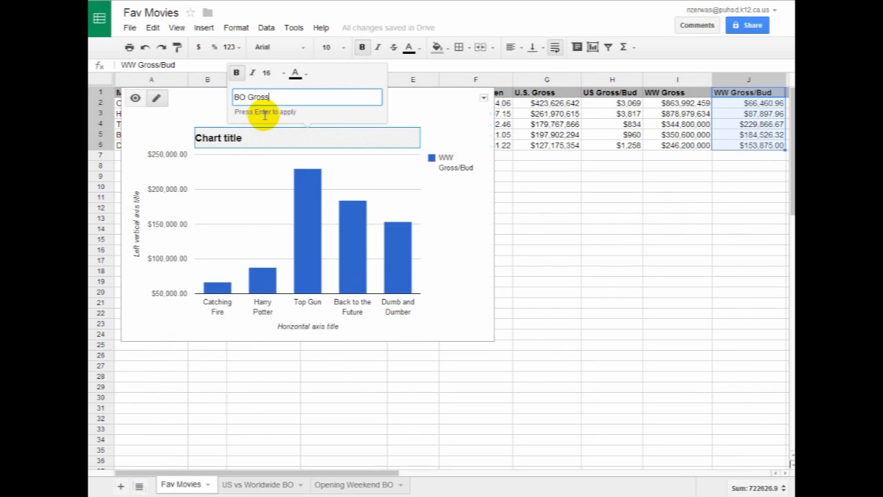
{"action": "type", "text": "/ Bud"}
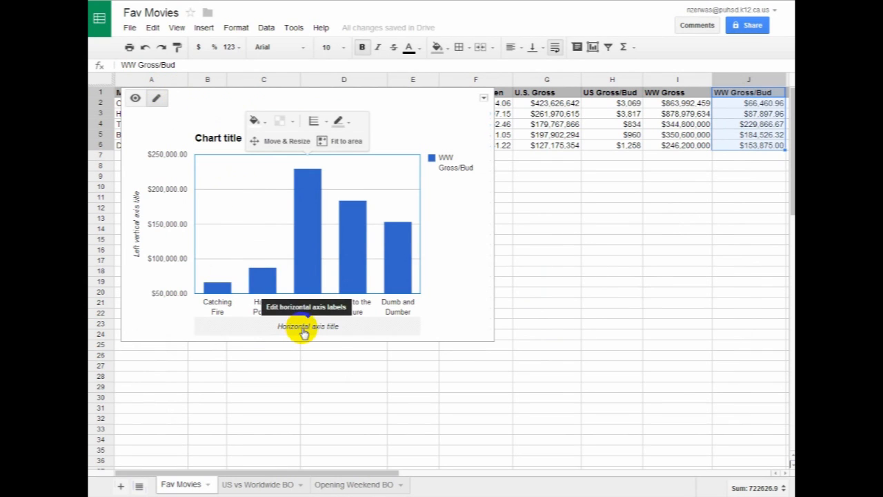
{"action": "left_click", "coordinate": [218, 138]}
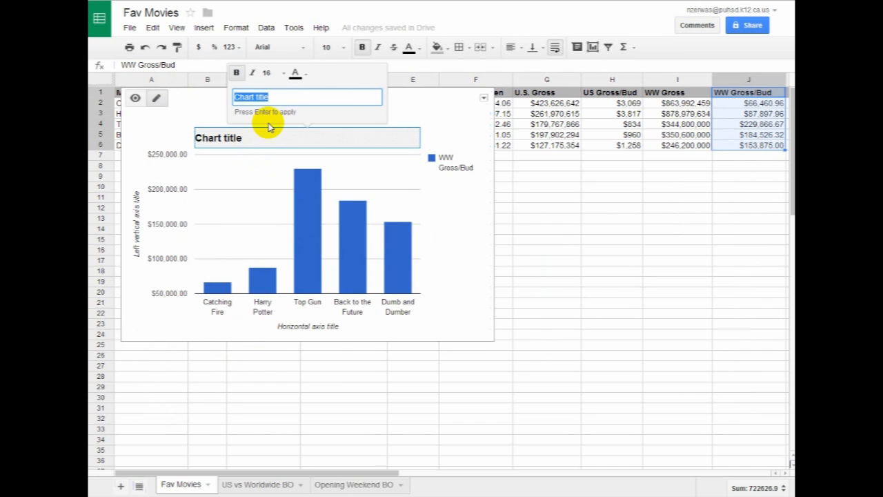
{"action": "type", "text": "BO Gross / Budget"}
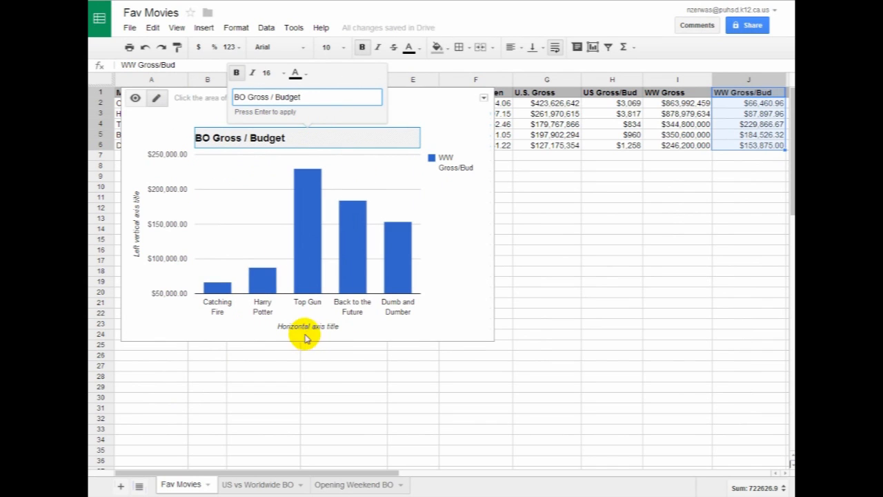
Label the horizontal axis 'Movies' and the vertical axis 'Dollar Amt.'.
{"action": "left_click", "coordinate": [307, 326]}
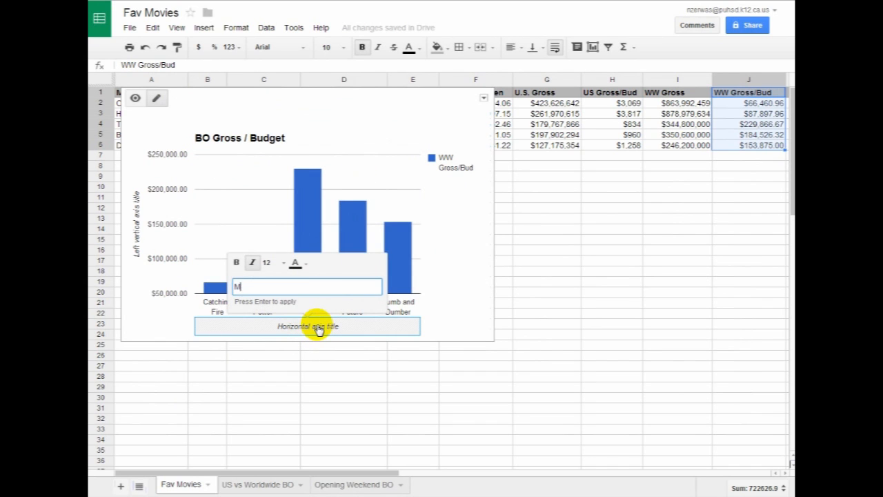
{"action": "type", "text": "ovies"}
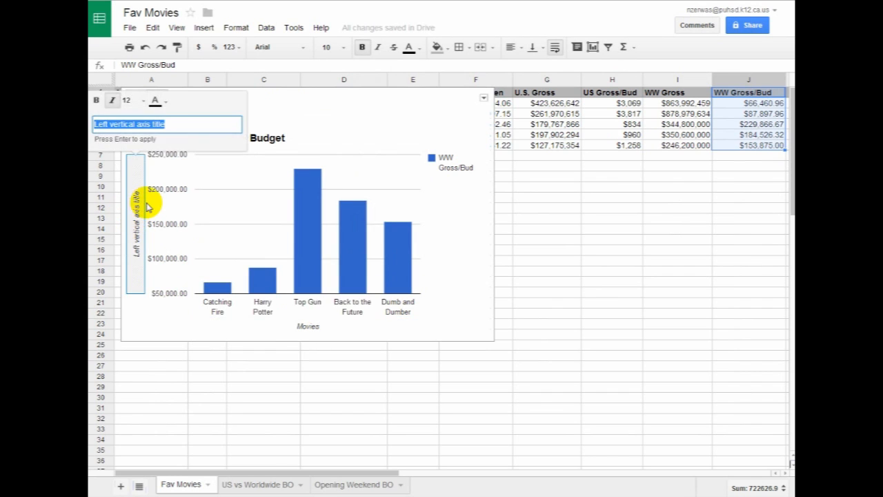
{"action": "type", "text": "Dolla"}
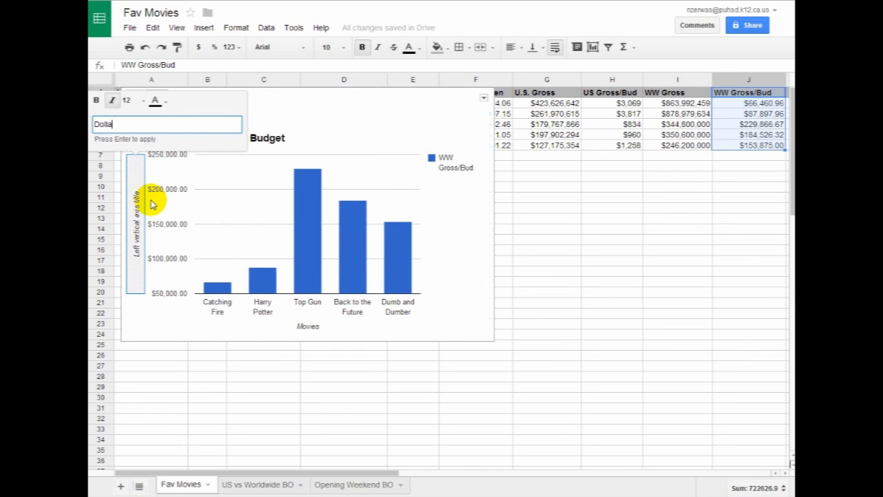
{"action": "type", "text": "r Amt."}
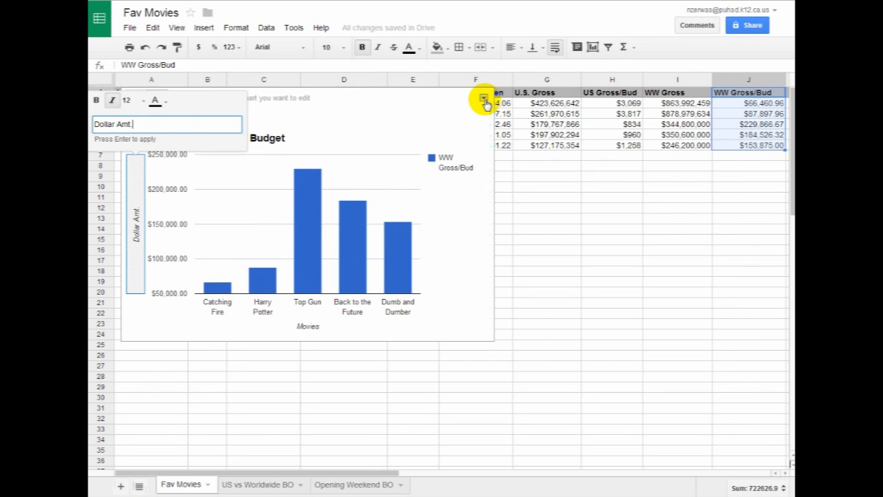
{"action": "mouse_move", "coordinate": [179, 124]}
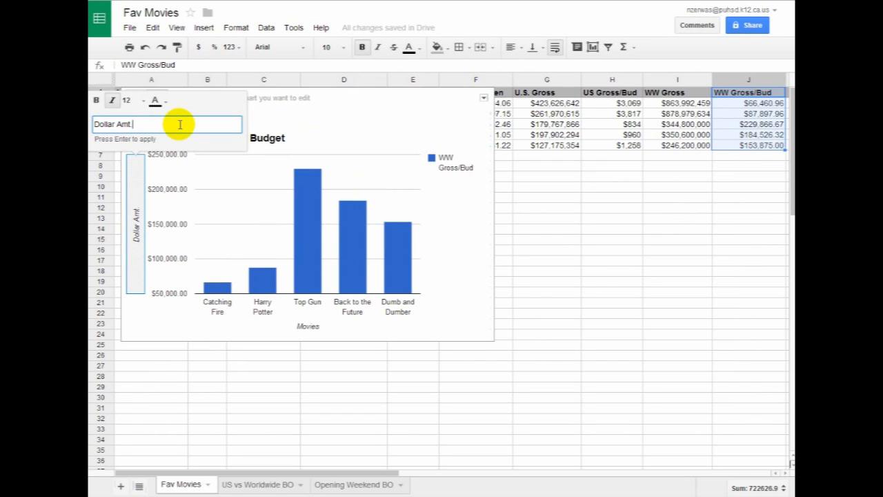
{"action": "mouse_move", "coordinate": [252, 134]}
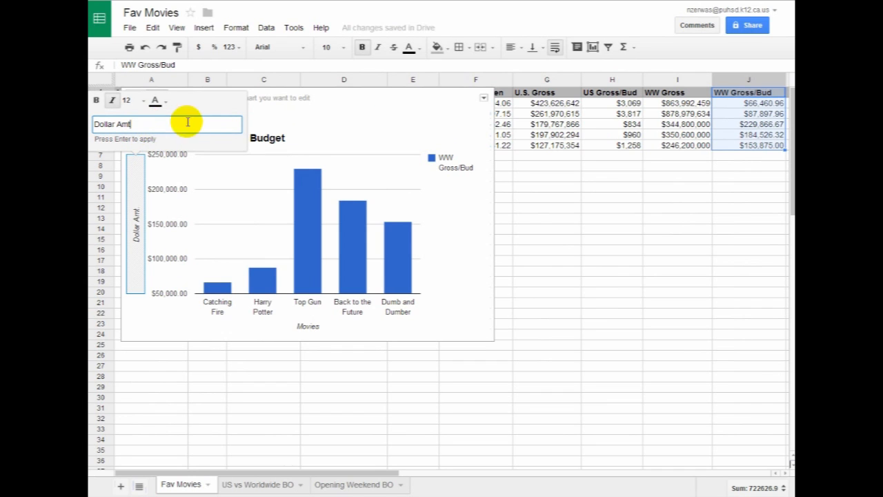
{"action": "mouse_move", "coordinate": [312, 100]}
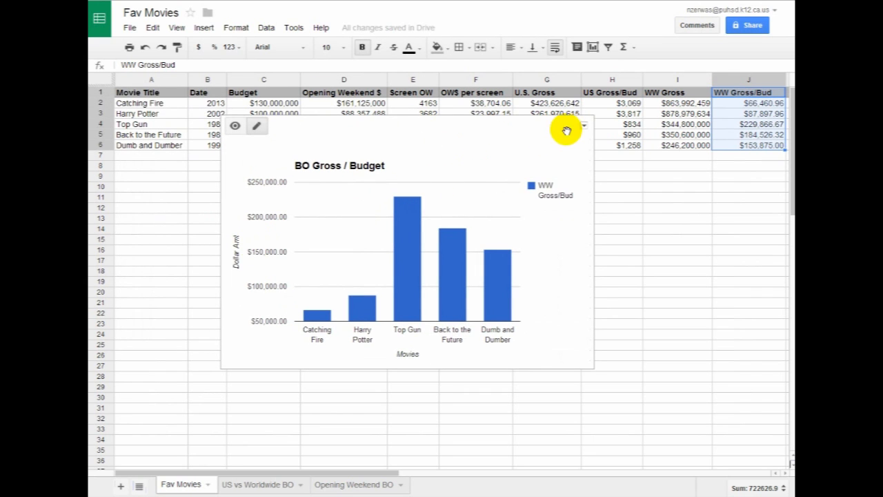
Move the BO Gross / Budget chart to its own sheet and rename that tab.
{"action": "left_click", "coordinate": [583, 125]}
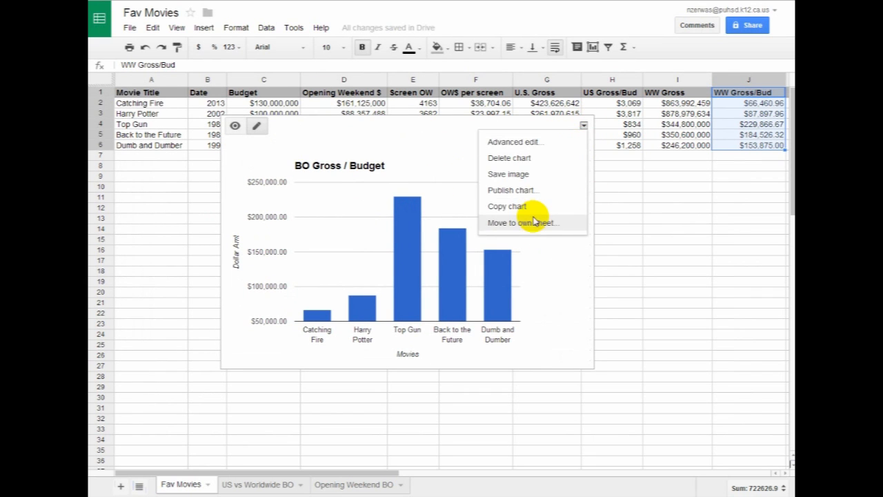
{"action": "left_click", "coordinate": [522, 222]}
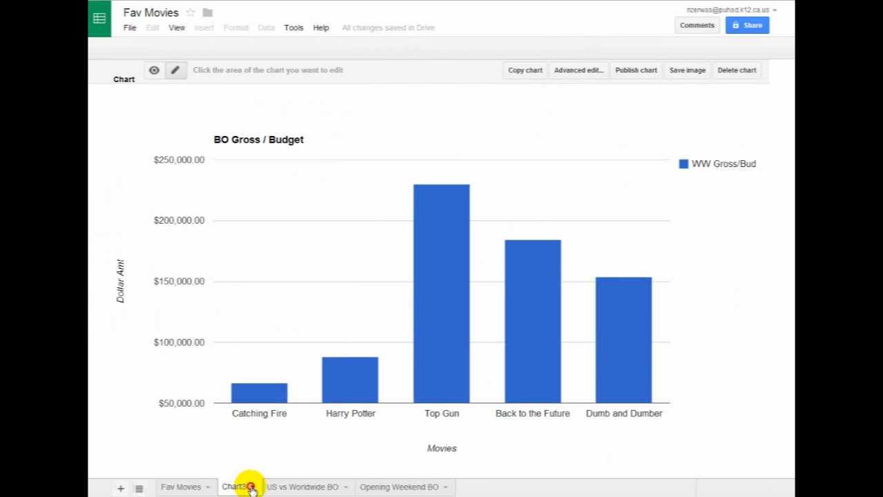
{"action": "double_click", "coordinate": [235, 486]}
{"action": "type", "text": "BO Gross / Budget"}
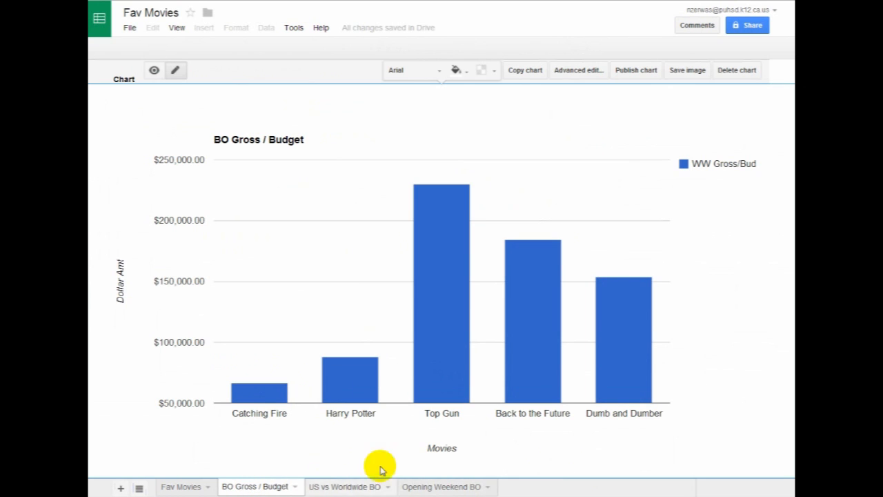
{"action": "mouse_move", "coordinate": [572, 327]}
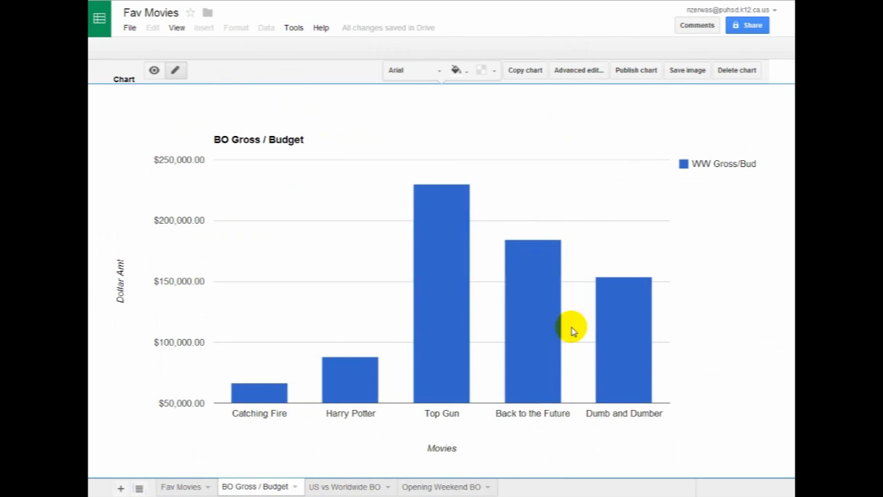